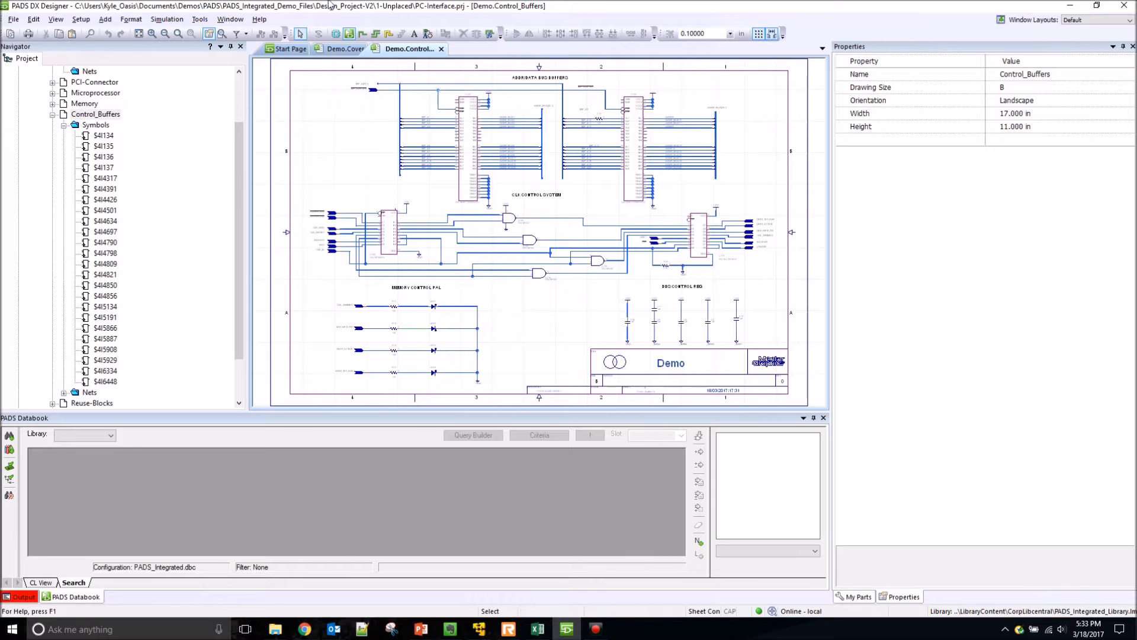
Step: Launch PADS Library Tools from the DX Designer Tools menu
click(199, 19)
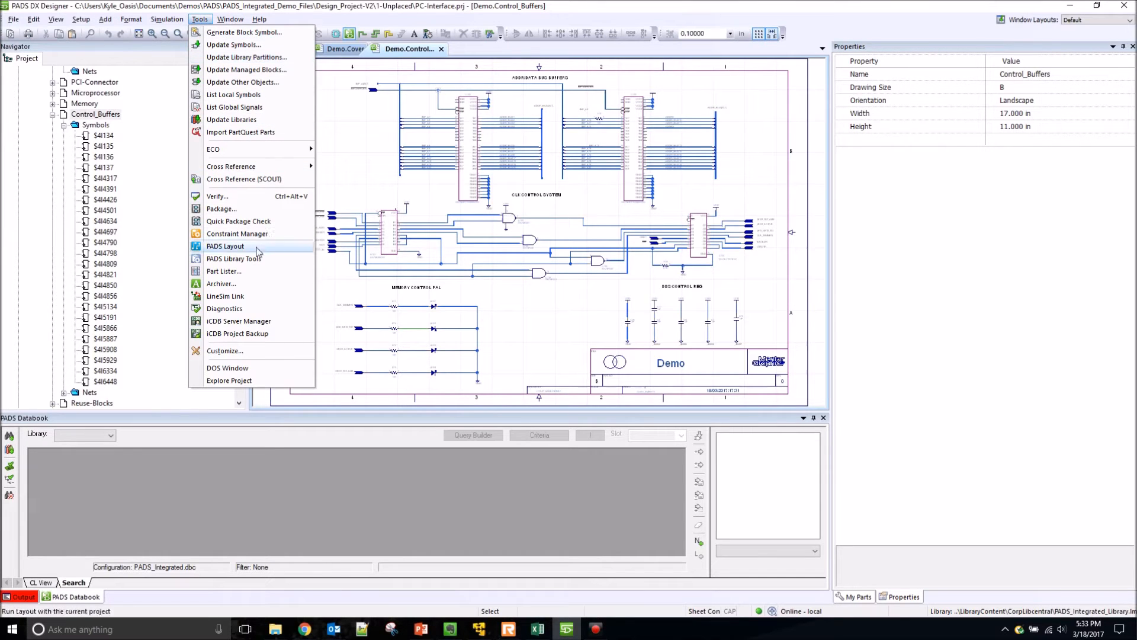
click(234, 260)
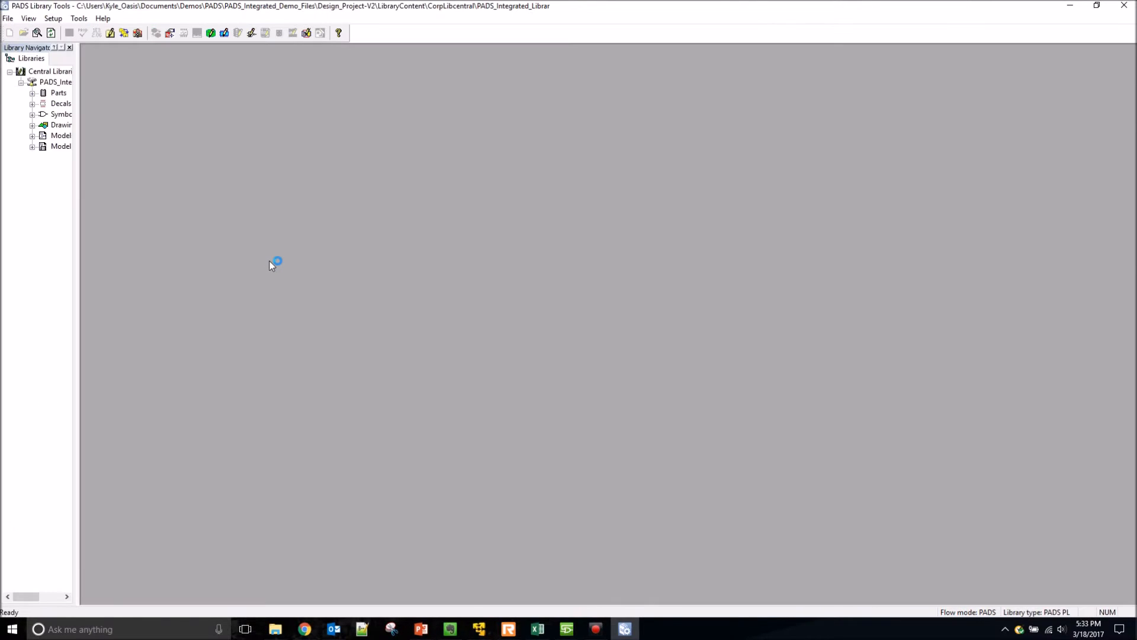
mouse_move(195, 255)
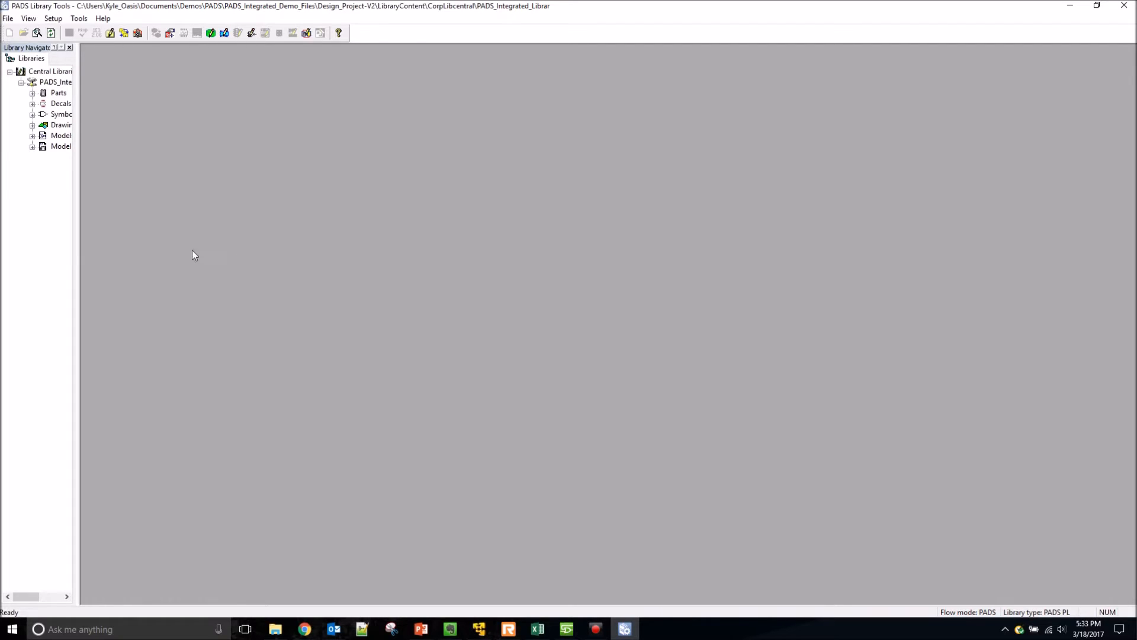
mouse_move(79, 252)
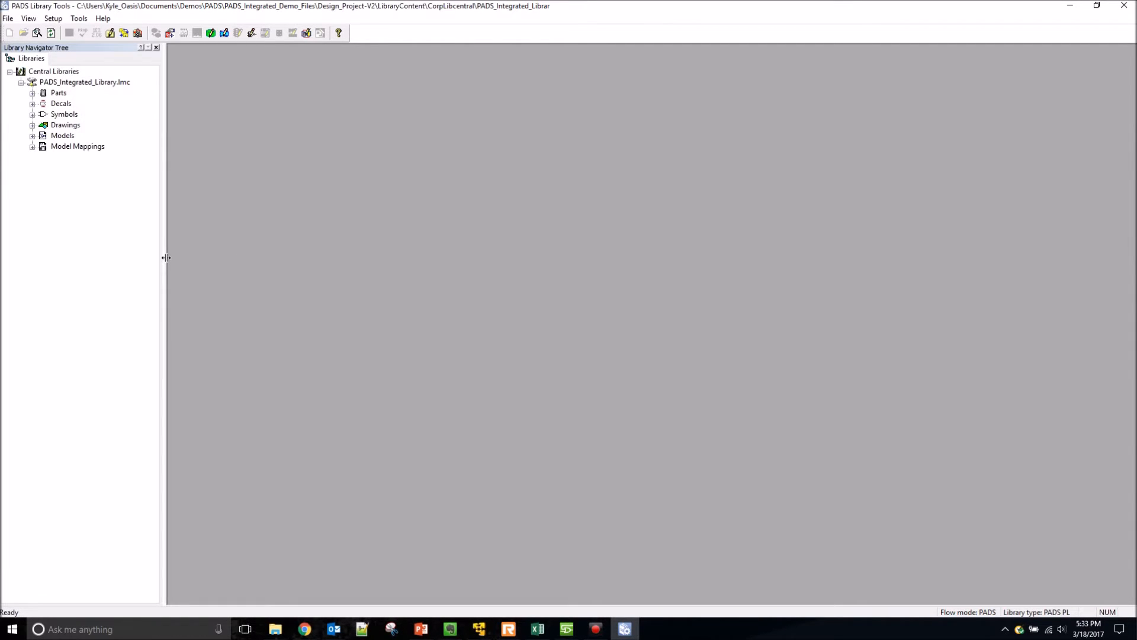
Step: Widen the Library Navigator and expand Parts > IC > AD620BRZ to its symbol and decal
drag(166, 257, 191, 257)
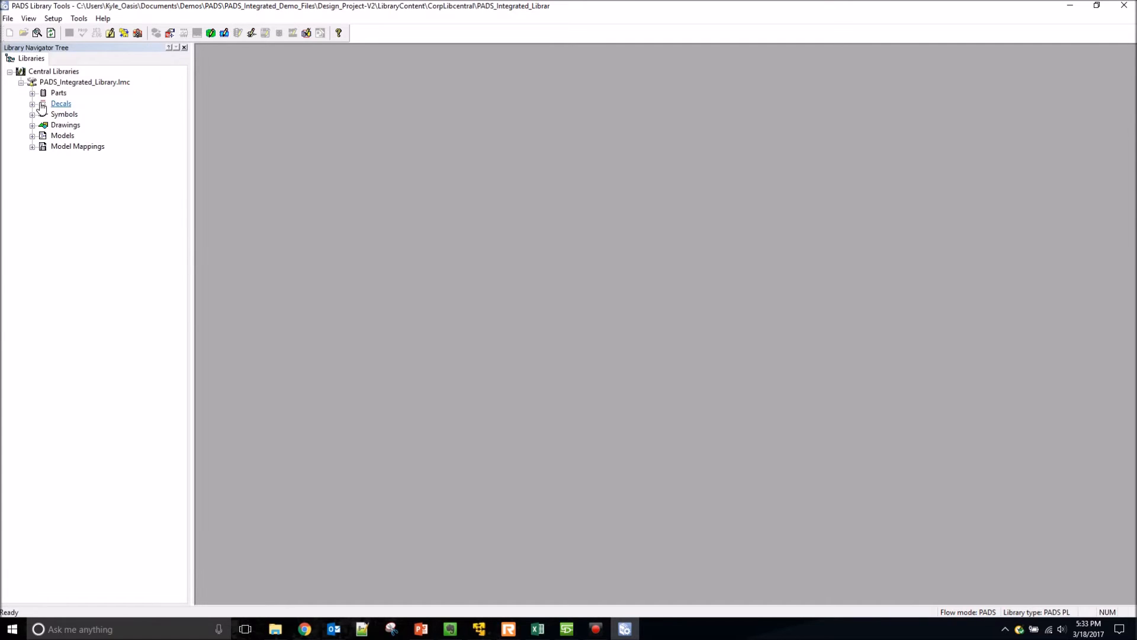
click(33, 93)
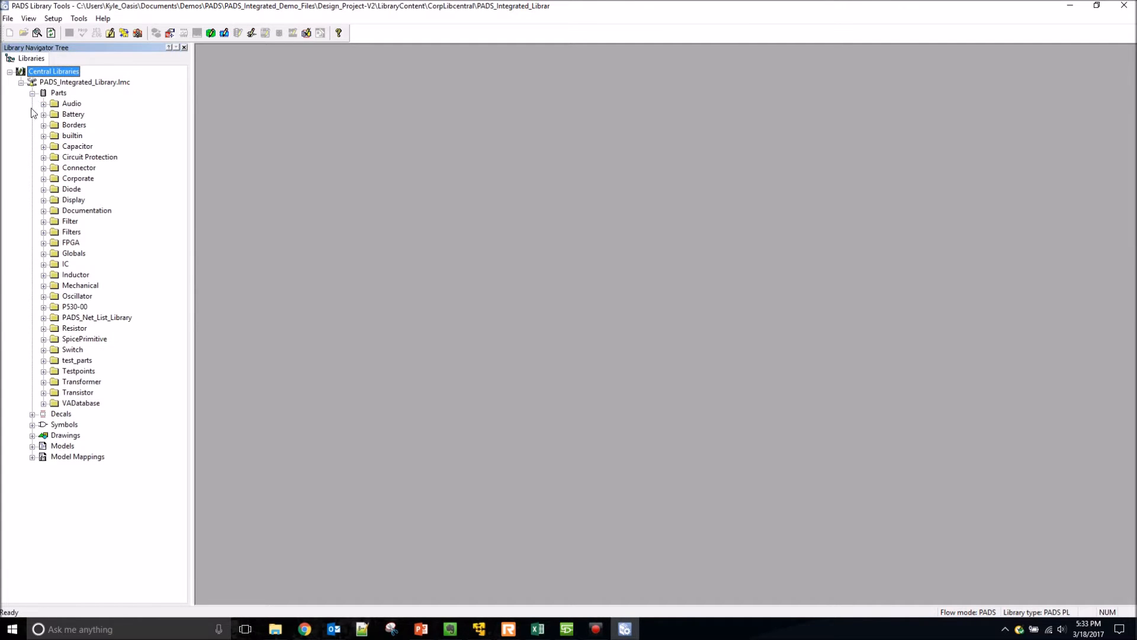
mouse_move(21, 167)
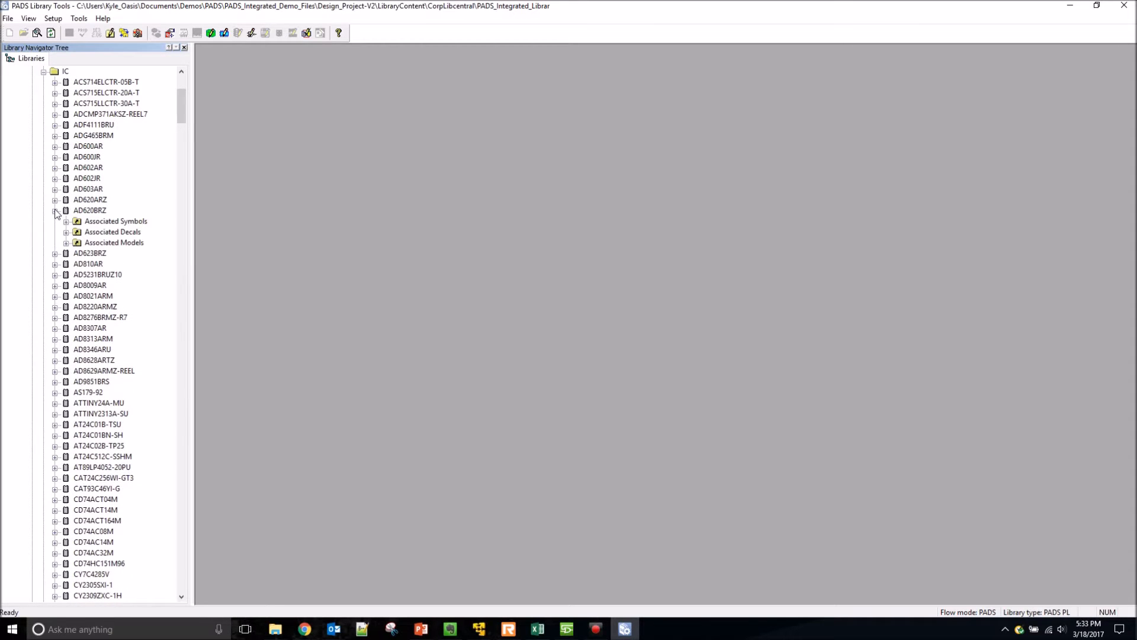
click(66, 222)
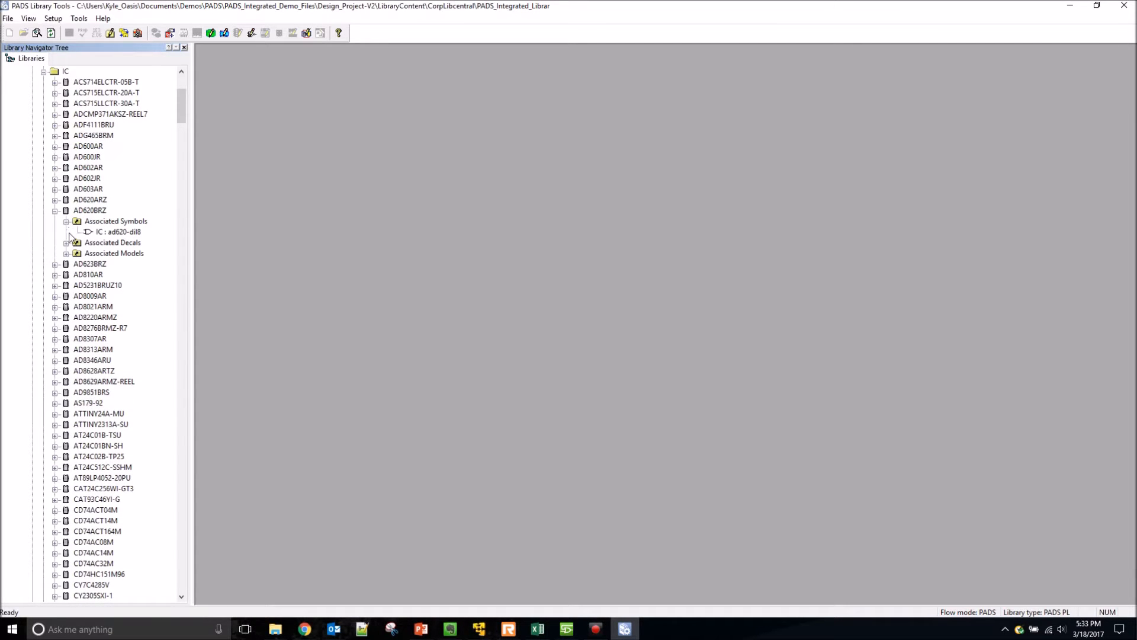
click(66, 242)
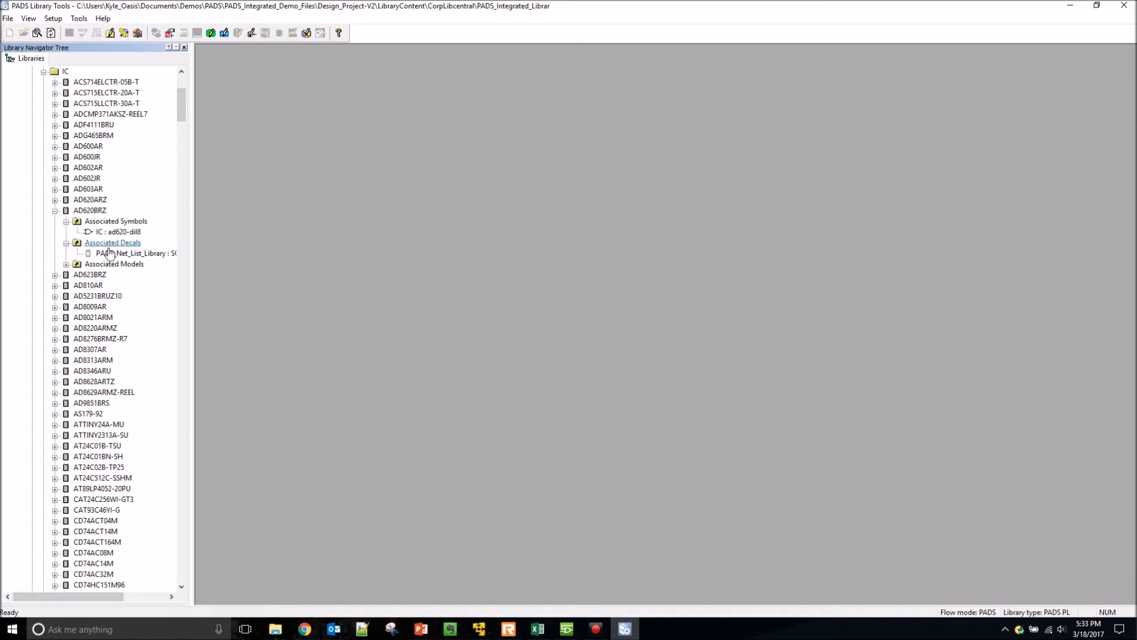
Step: Preview AD620BRZ's decal SOIC127P600_8_D490N and its ad620-dil8 symbol
double_click(134, 252)
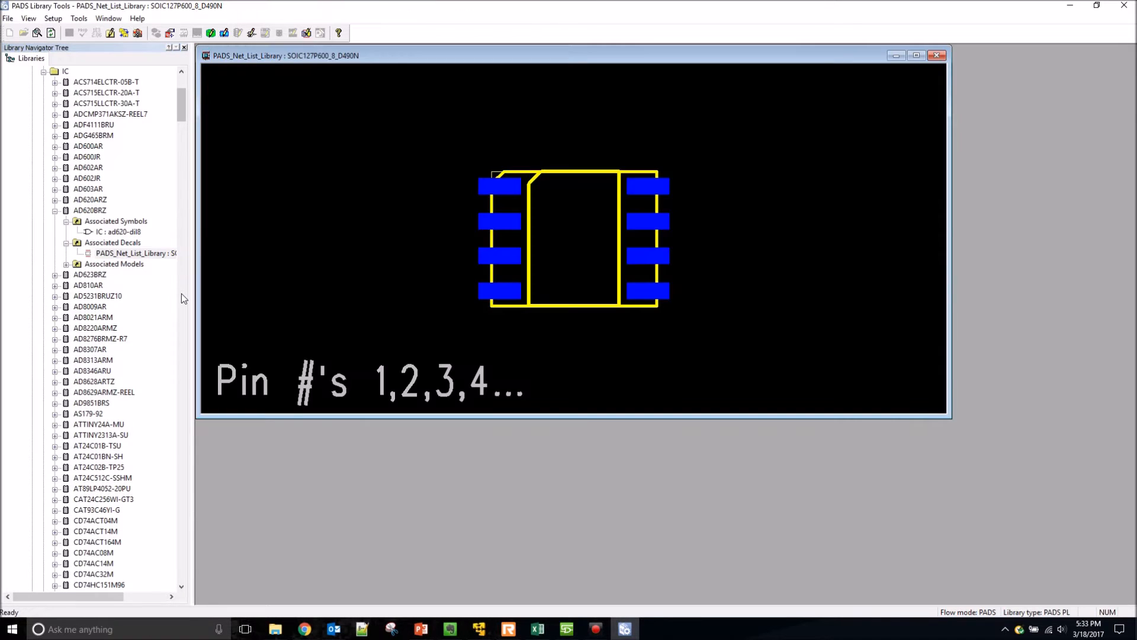
click(66, 242)
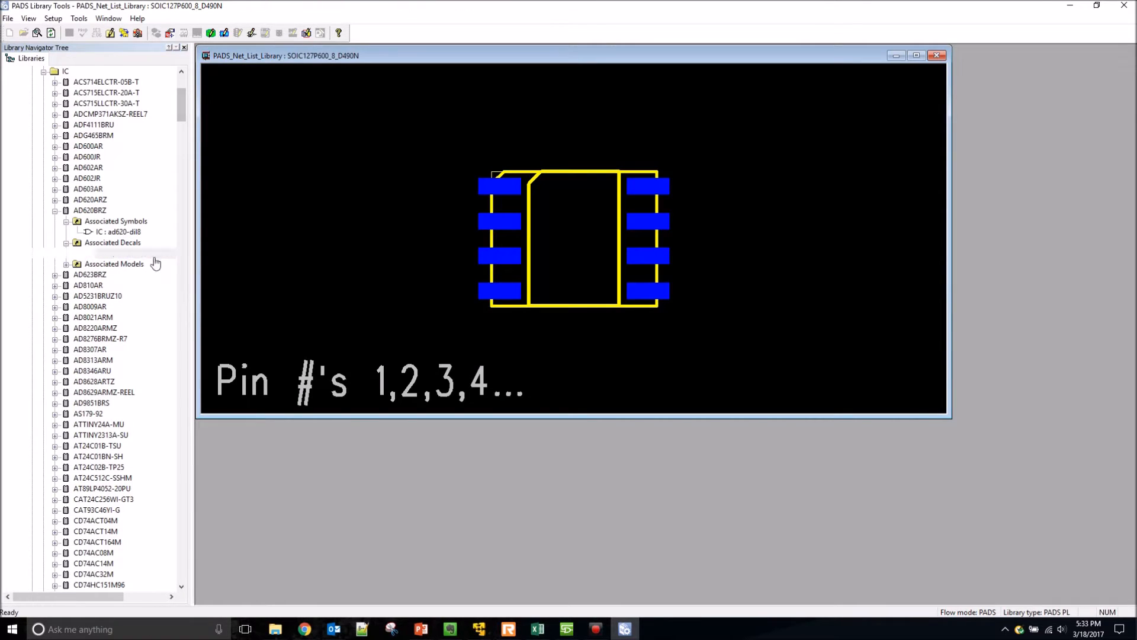
click(115, 231)
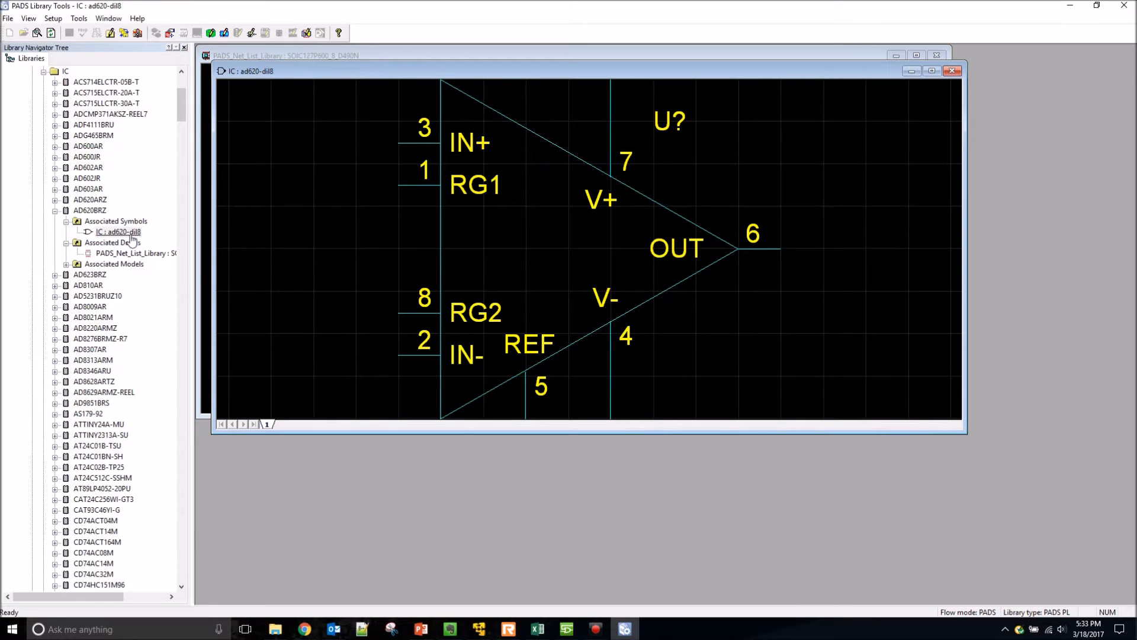
right_click(89, 211)
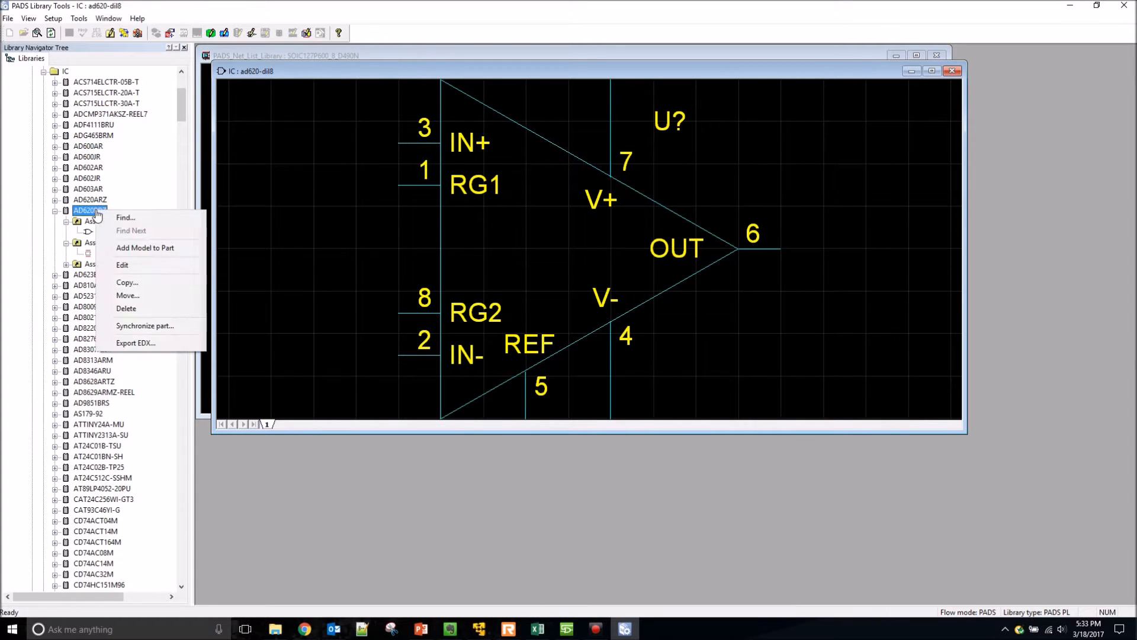
click(122, 264)
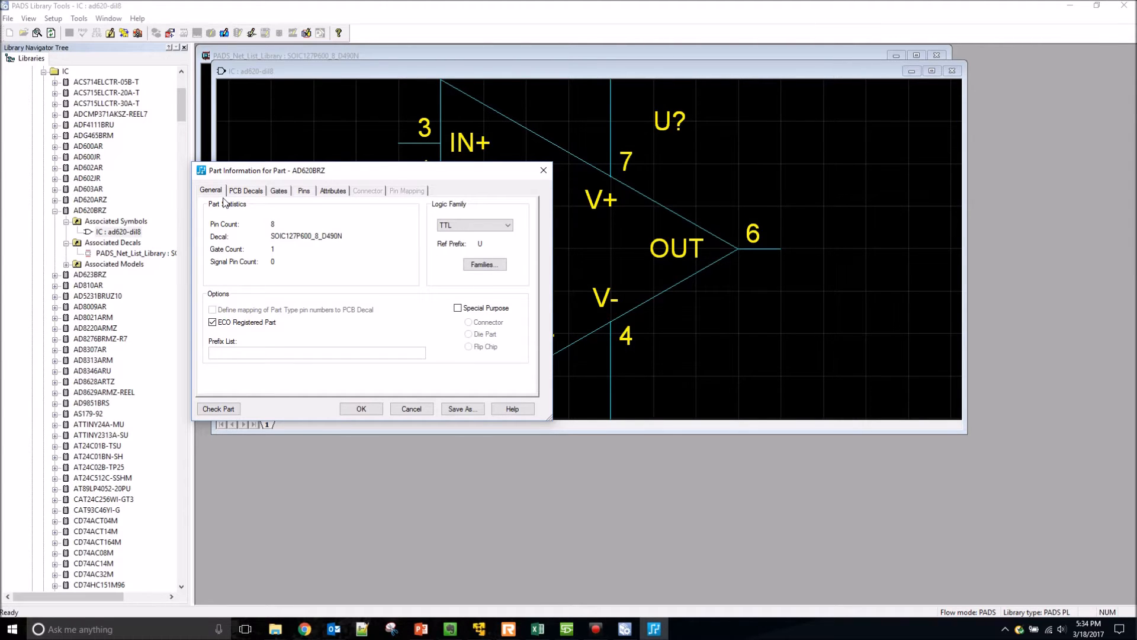
click(245, 189)
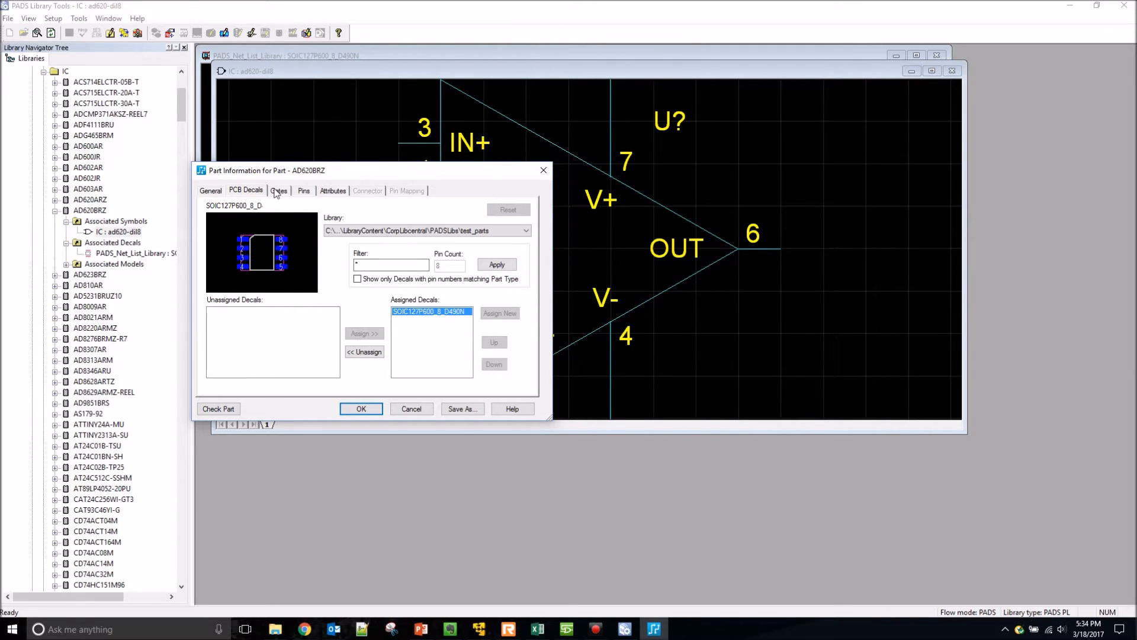
click(280, 189)
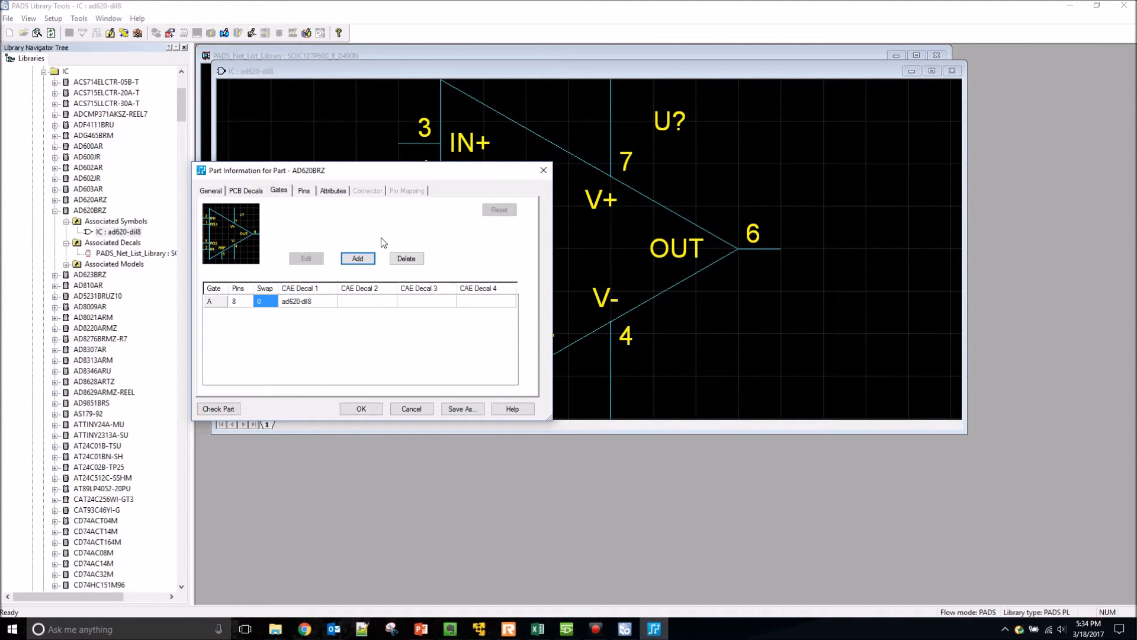
click(304, 190)
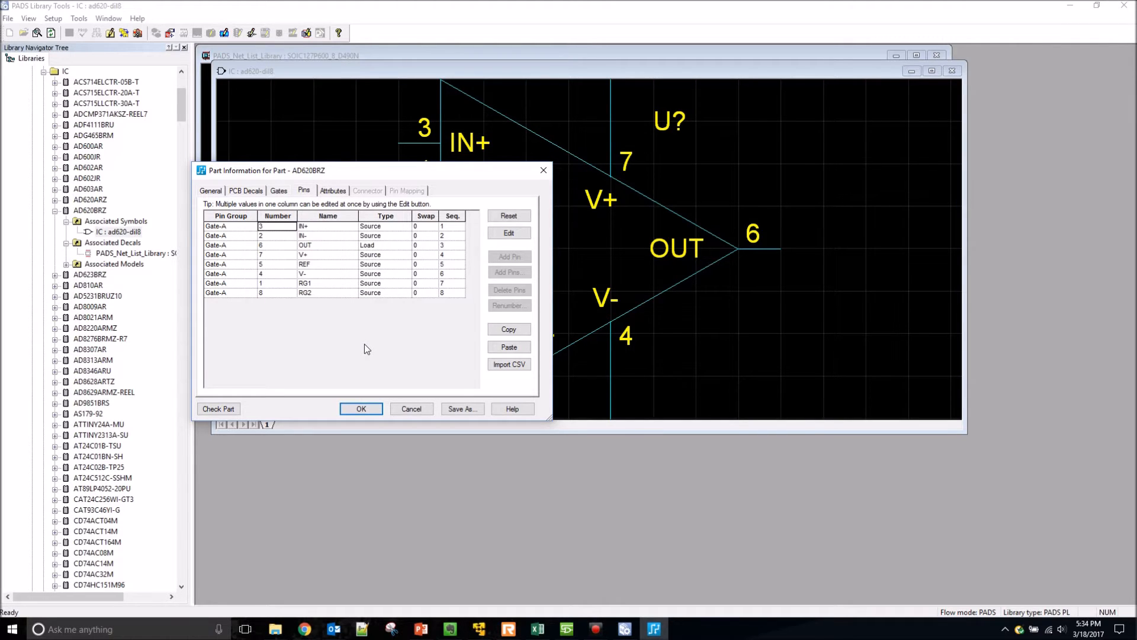
click(360, 409)
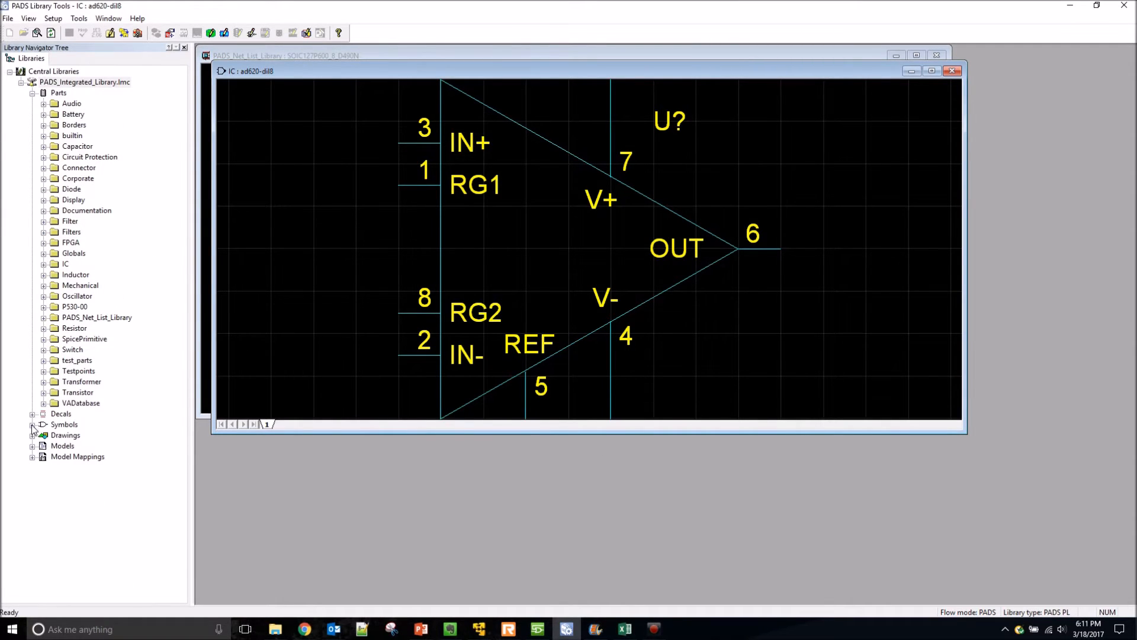
Step: Create a new symbol named New_Symbol in the test_parts symbol partition
click(33, 424)
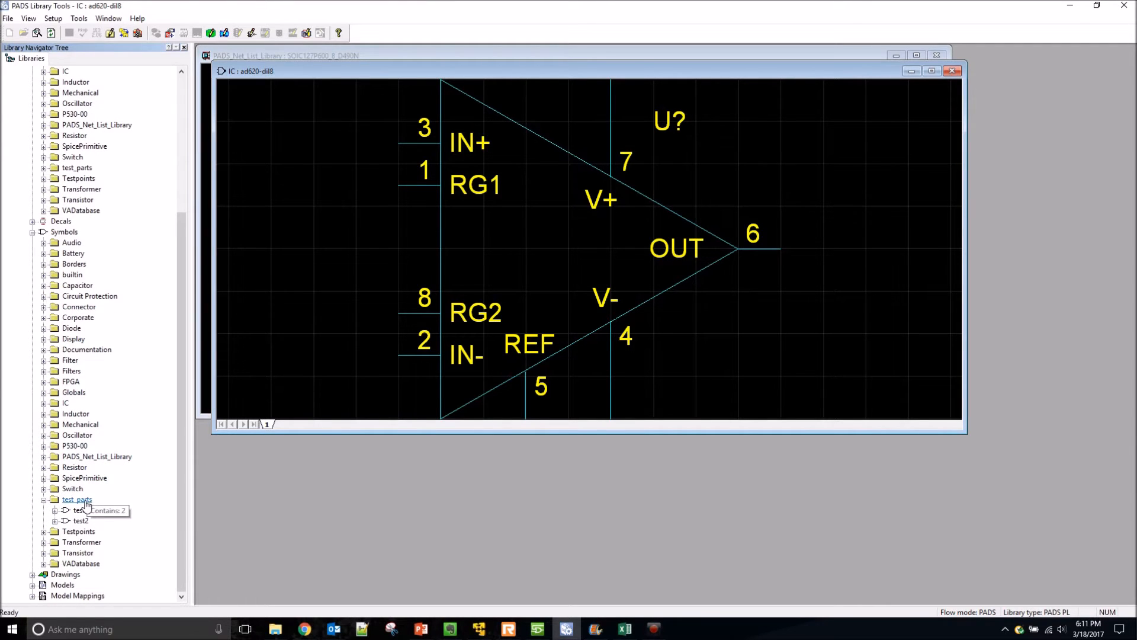
right_click(77, 499)
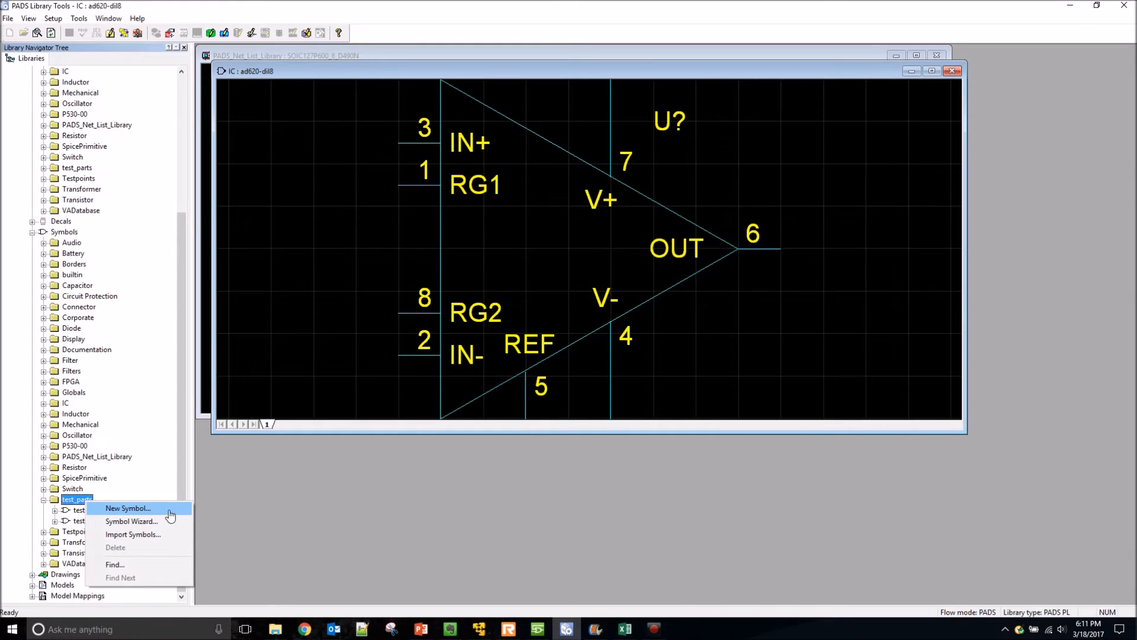
mouse_move(145, 521)
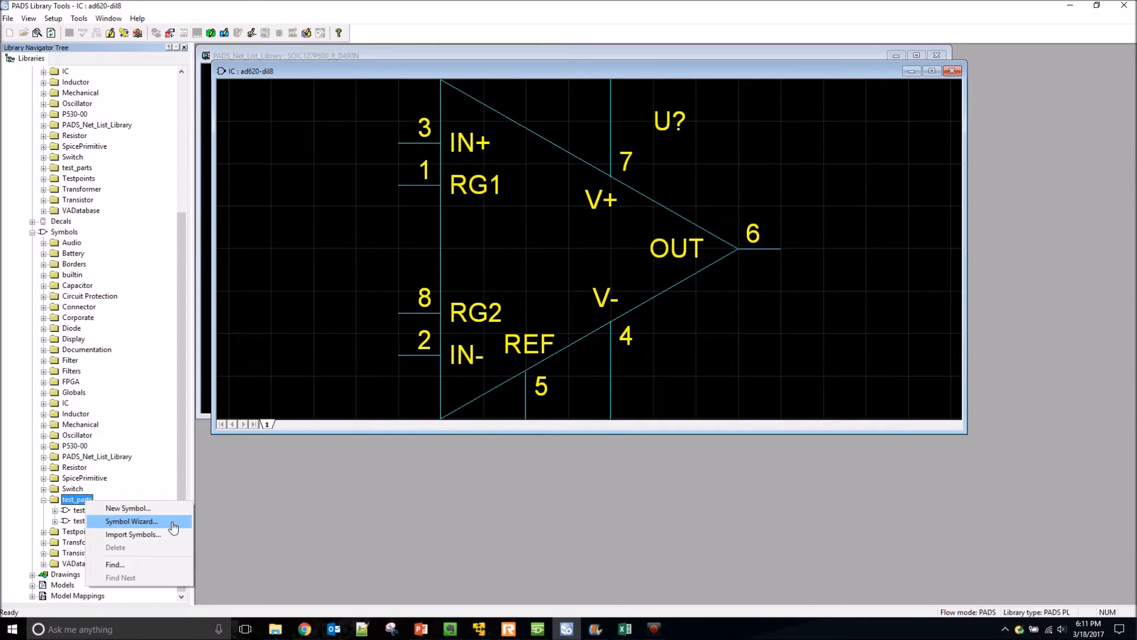
mouse_move(128, 508)
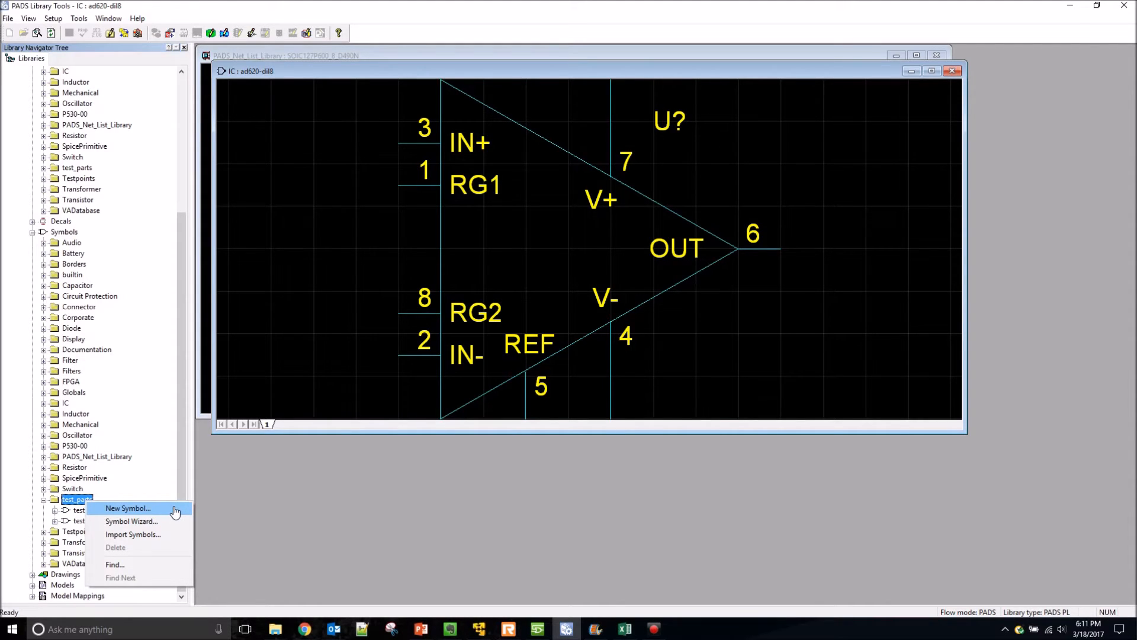
click(127, 508)
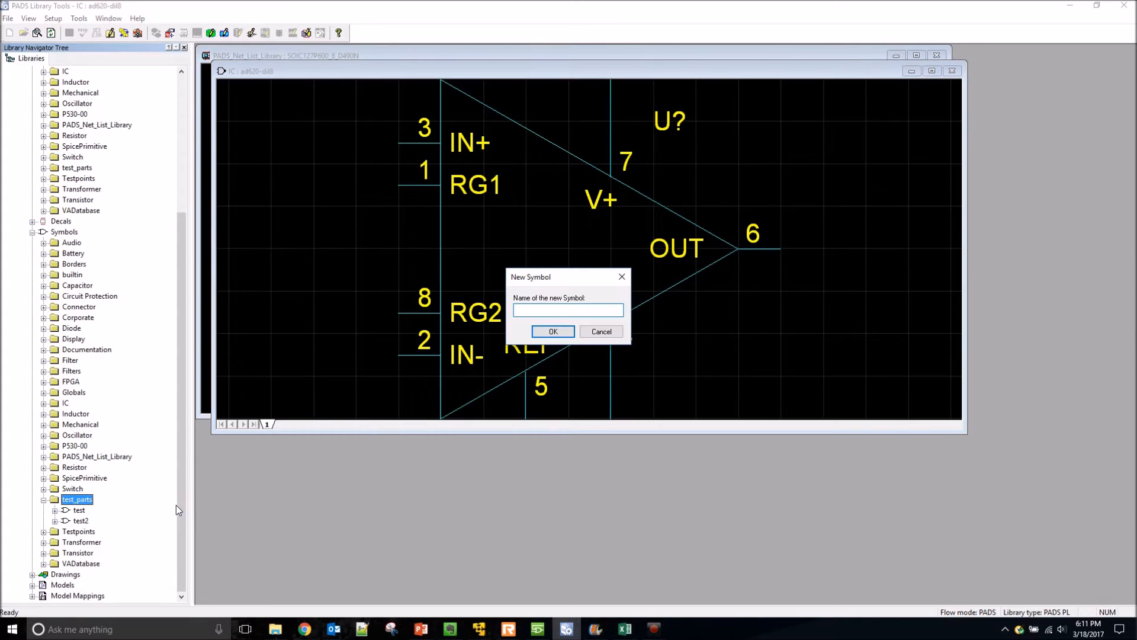
text(New_Sy)
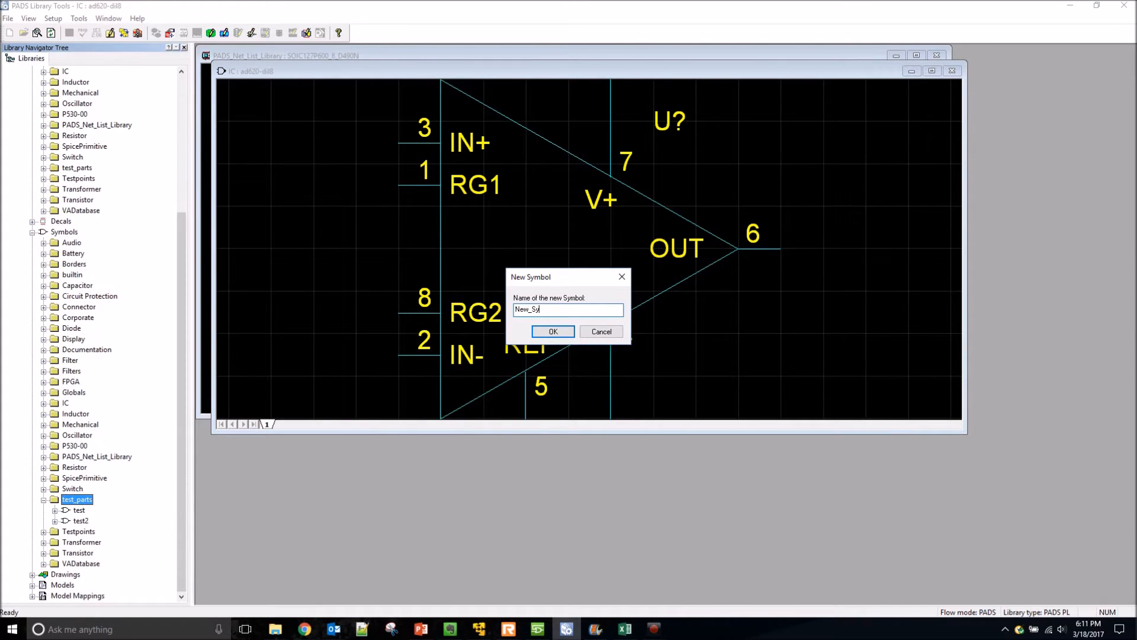
click(601, 331)
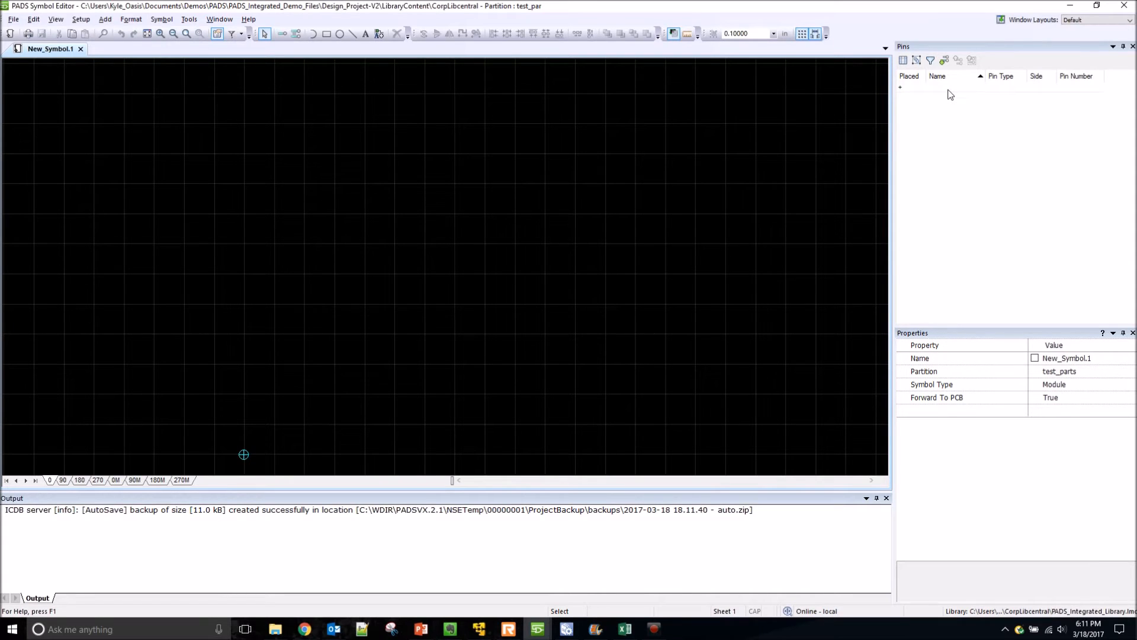
click(955, 87)
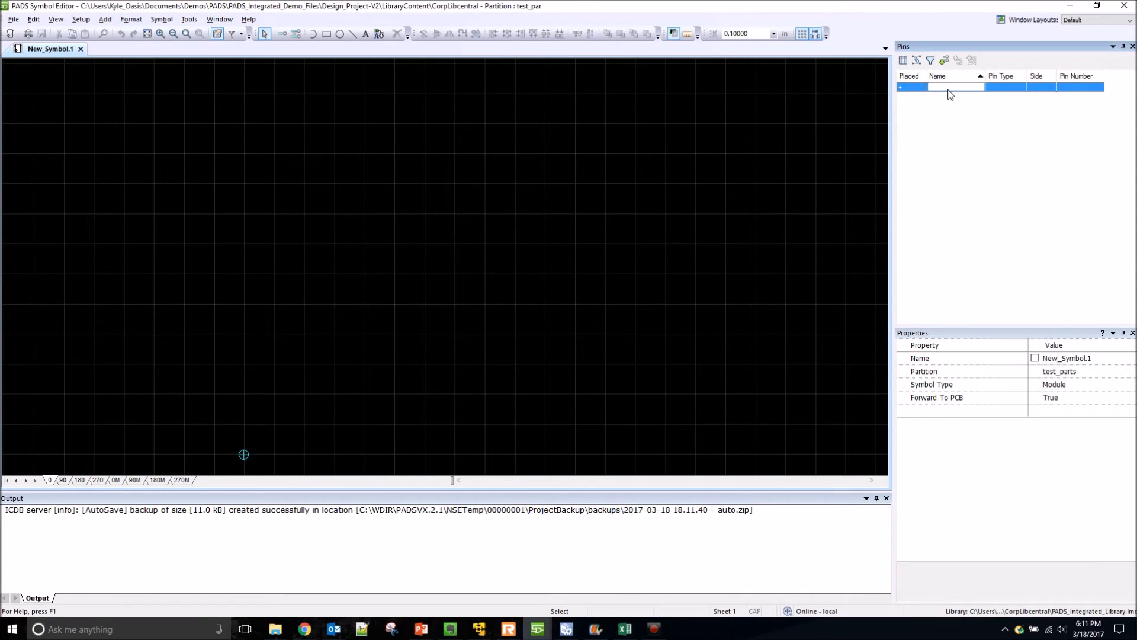
text(Pin_A)
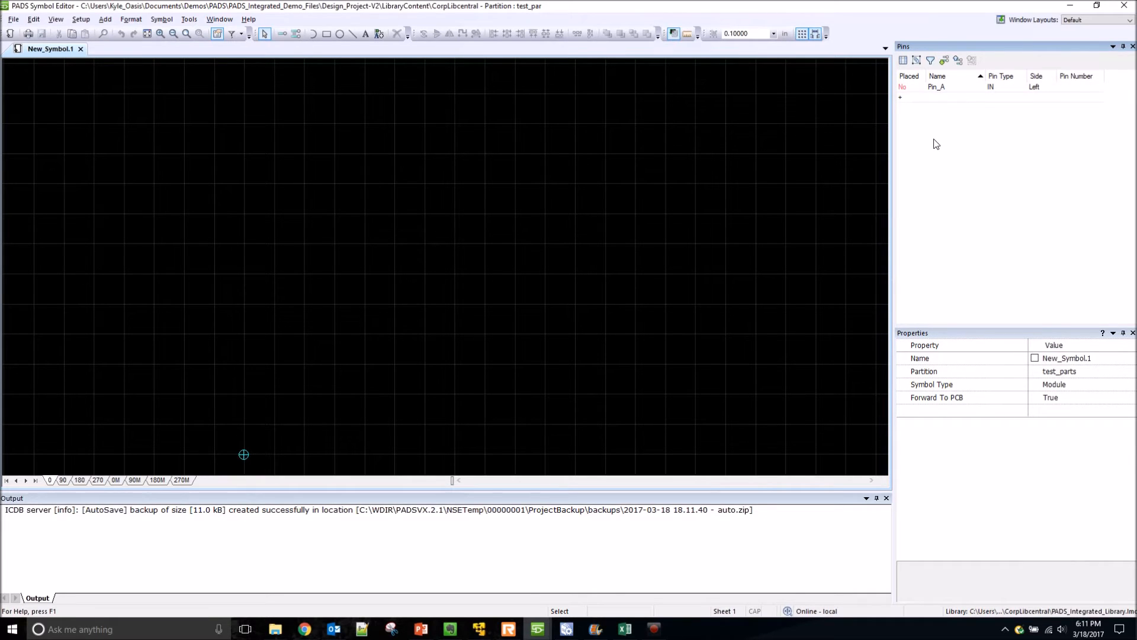
mouse_move(915, 92)
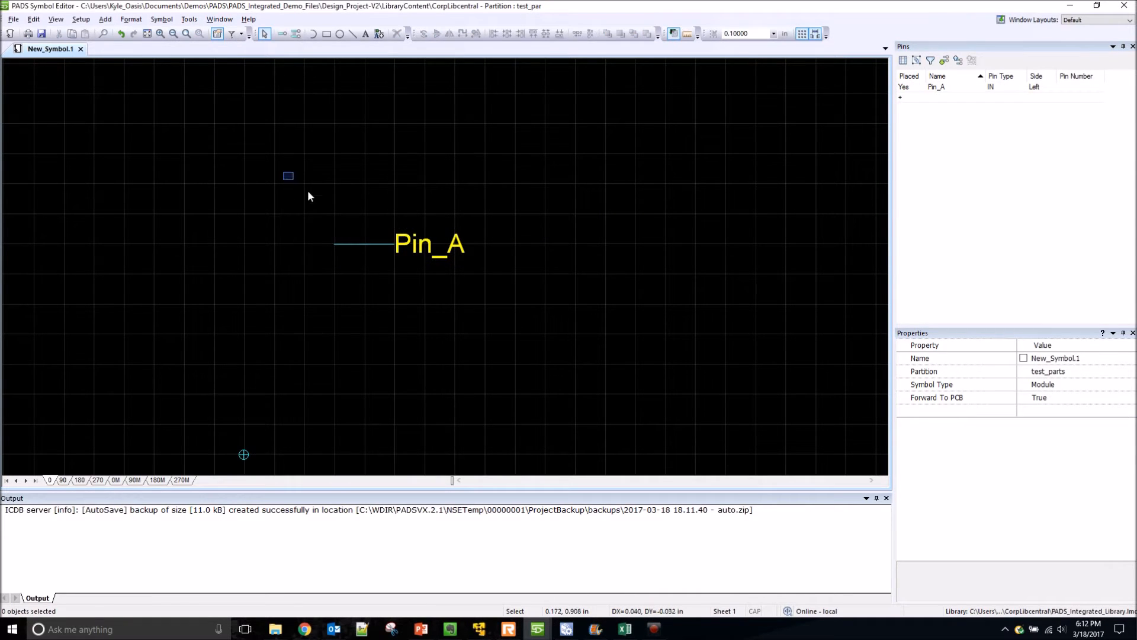
key(Delete)
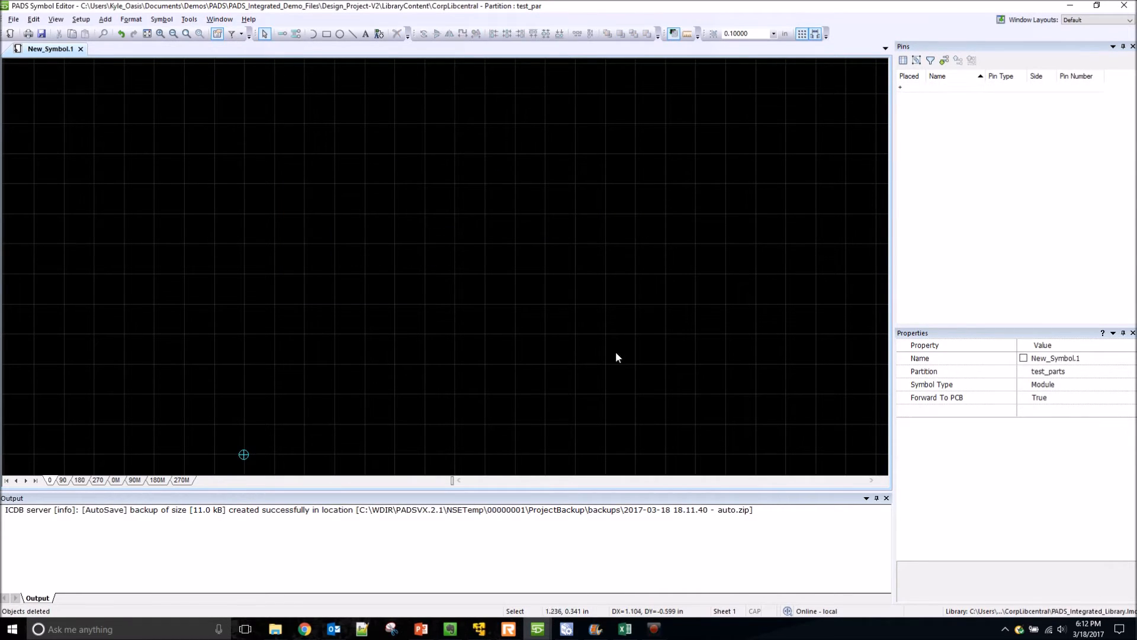
mouse_move(622, 629)
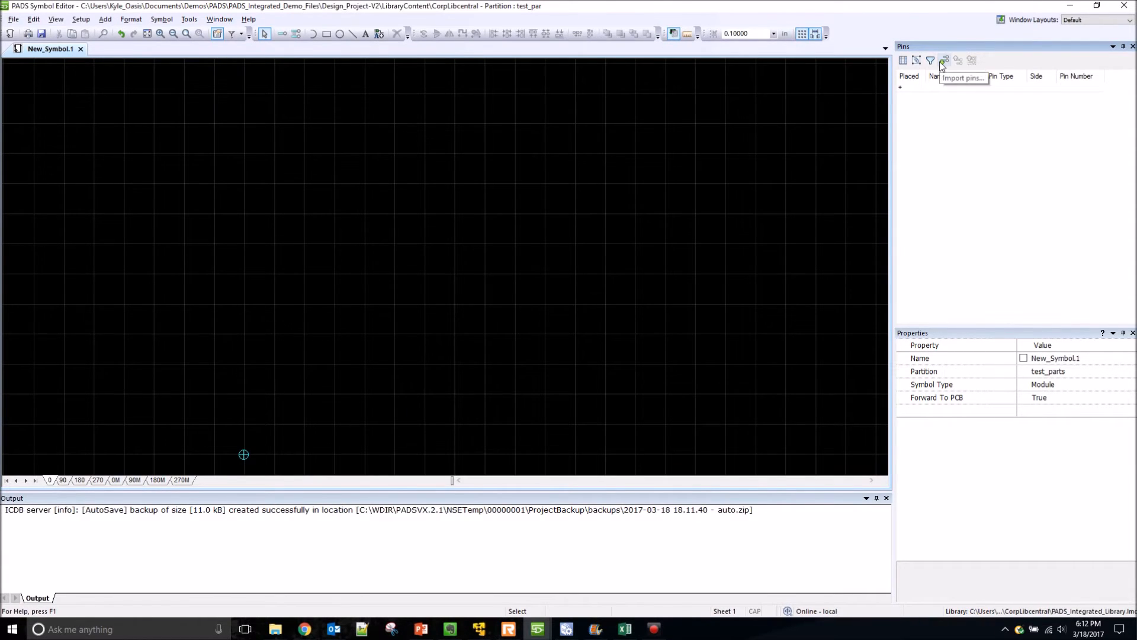
Step: Load the pin list from New_Symbol.csv, adding Clk, Data0–Data8, Enable and Y0–Y8 as unplaced pins
click(946, 61)
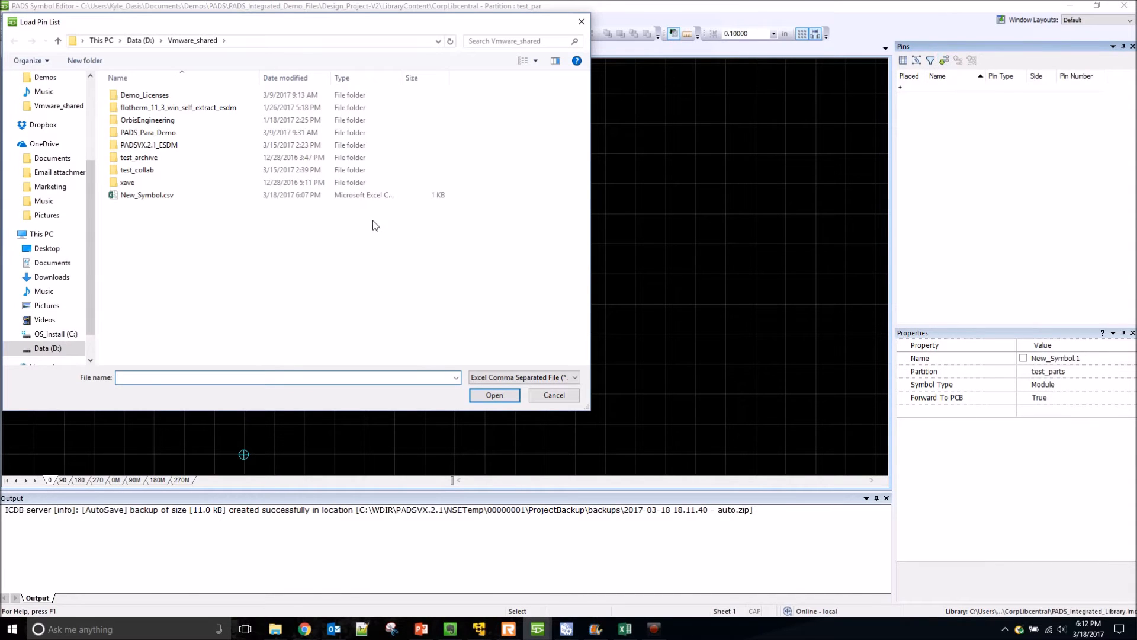
click(147, 194)
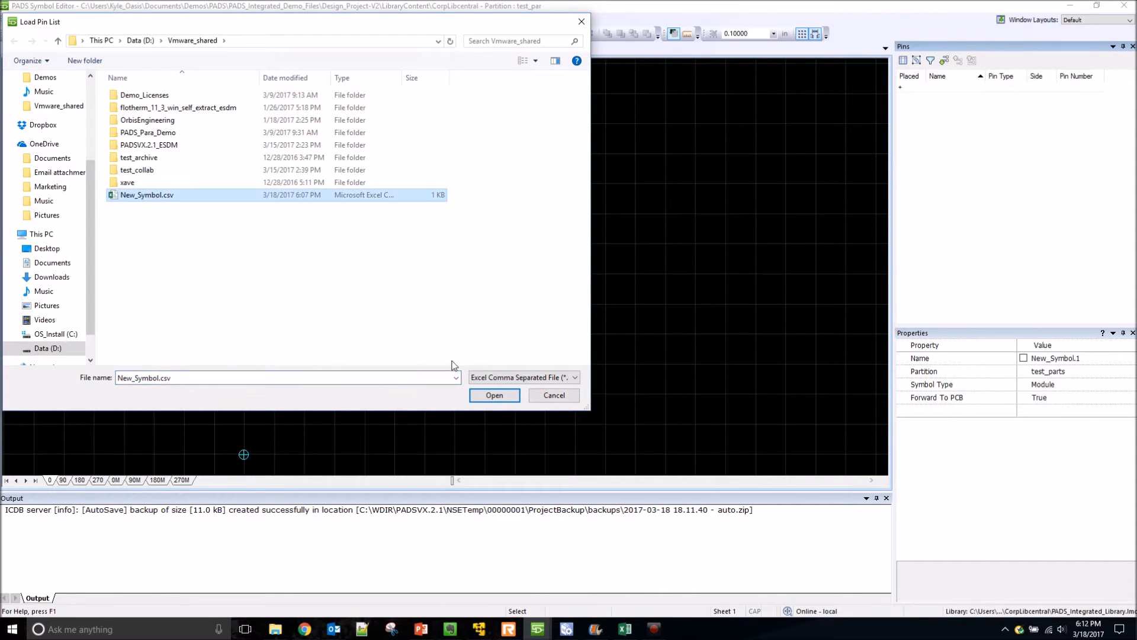
click(494, 396)
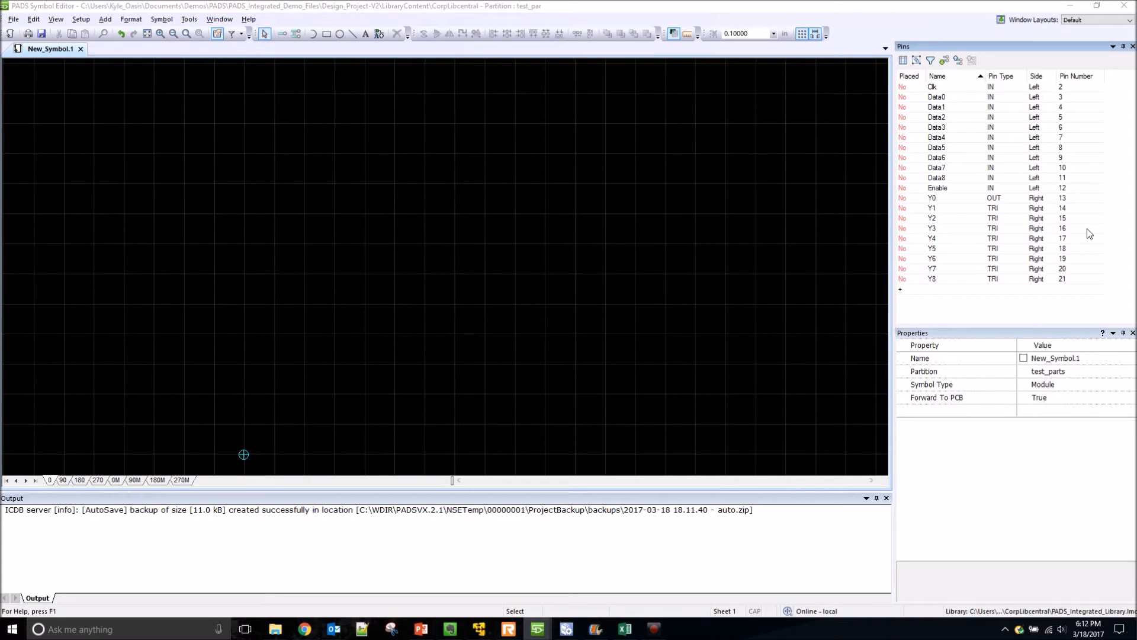
Step: Generate the symbol body from the loaded pins, inputs on the left and Y0–Y8 on the right
click(935, 87)
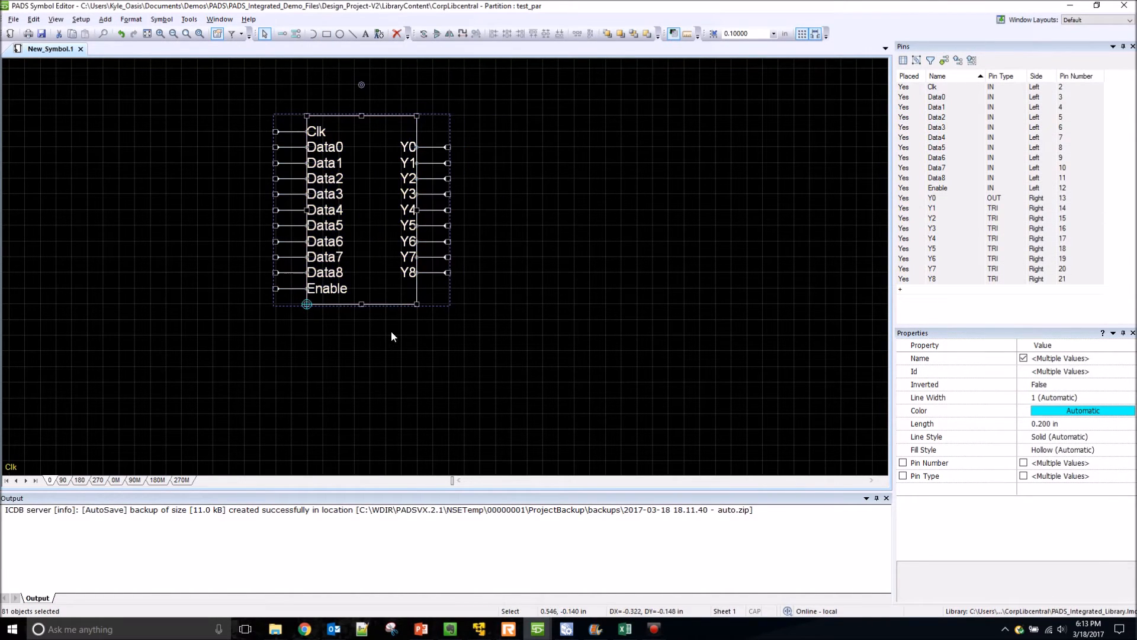
click(388, 345)
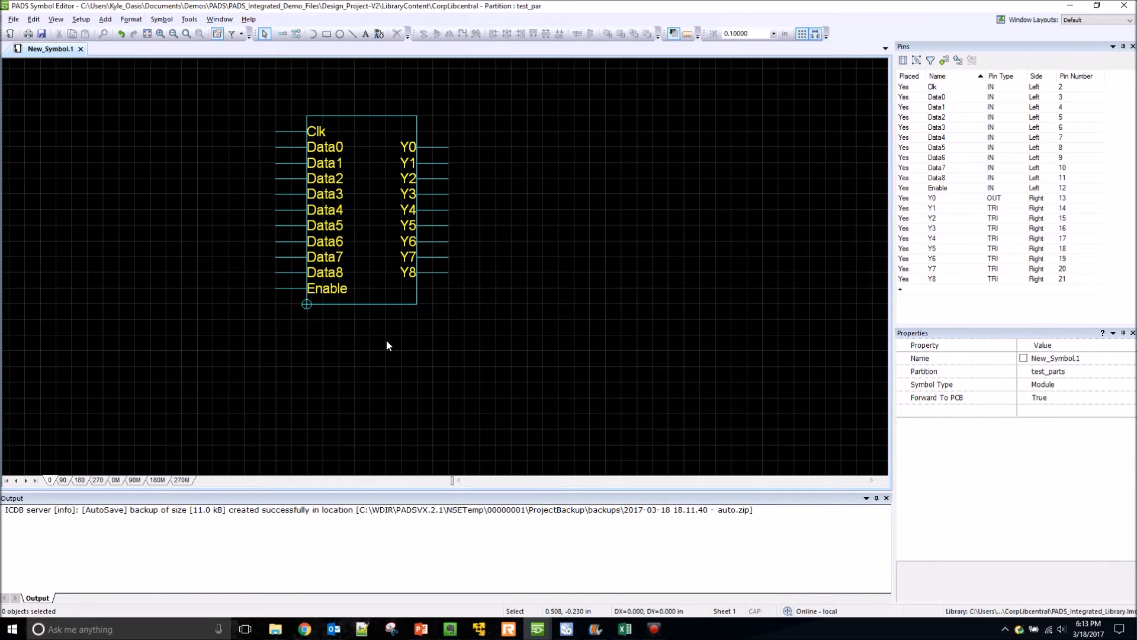
Step: Save New_Symbol.1 to the library with no integrity errors and close the Symbol Editor
click(11, 33)
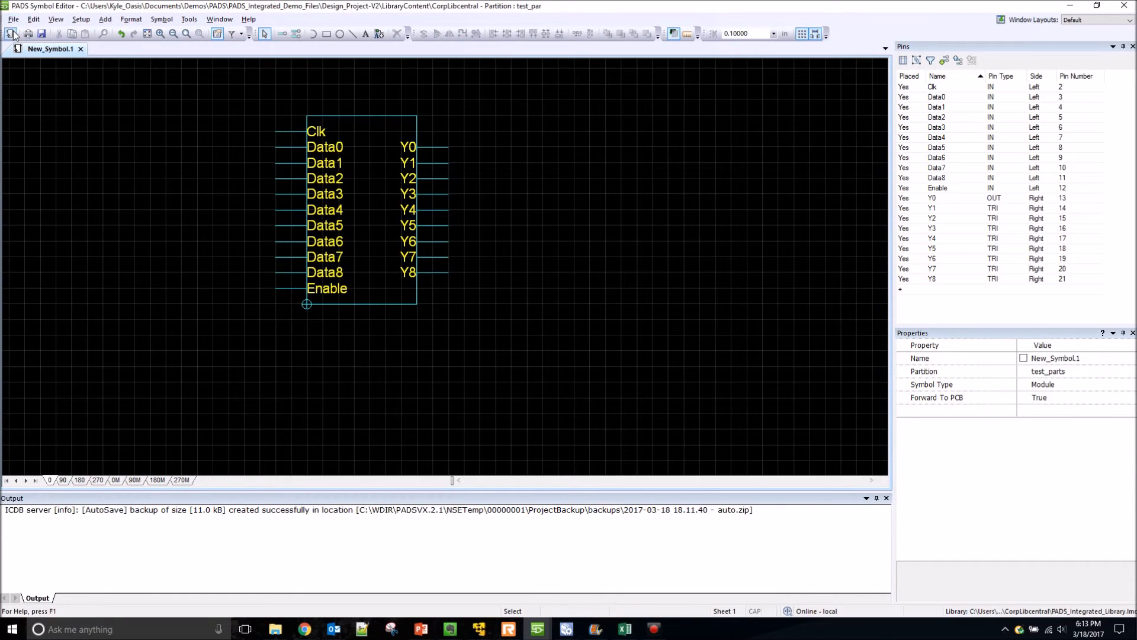
click(41, 33)
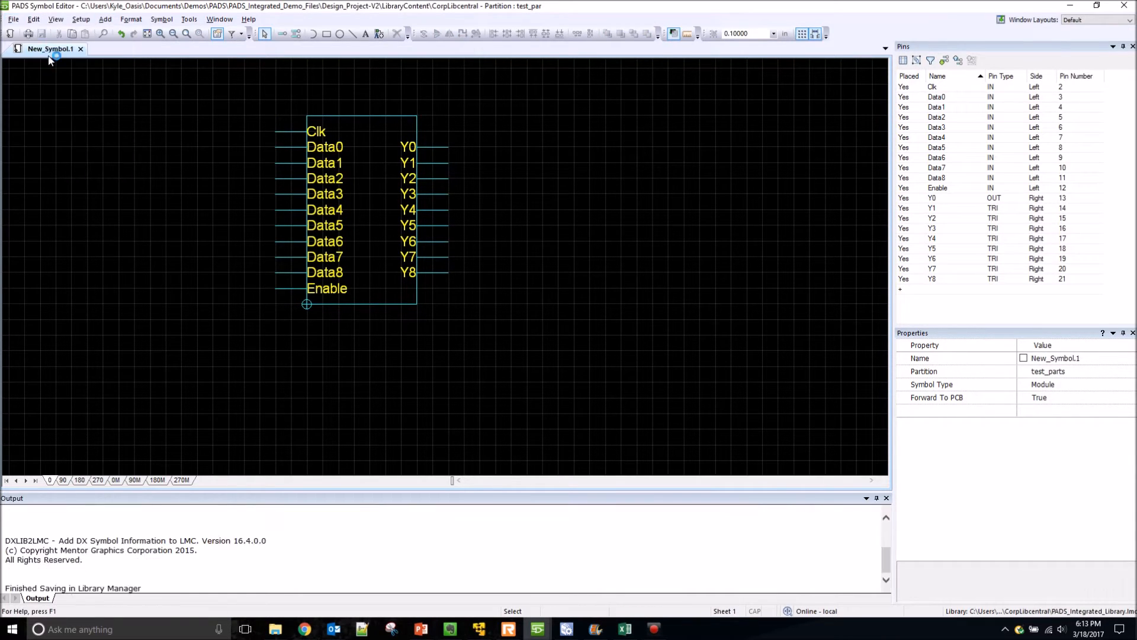
click(13, 19)
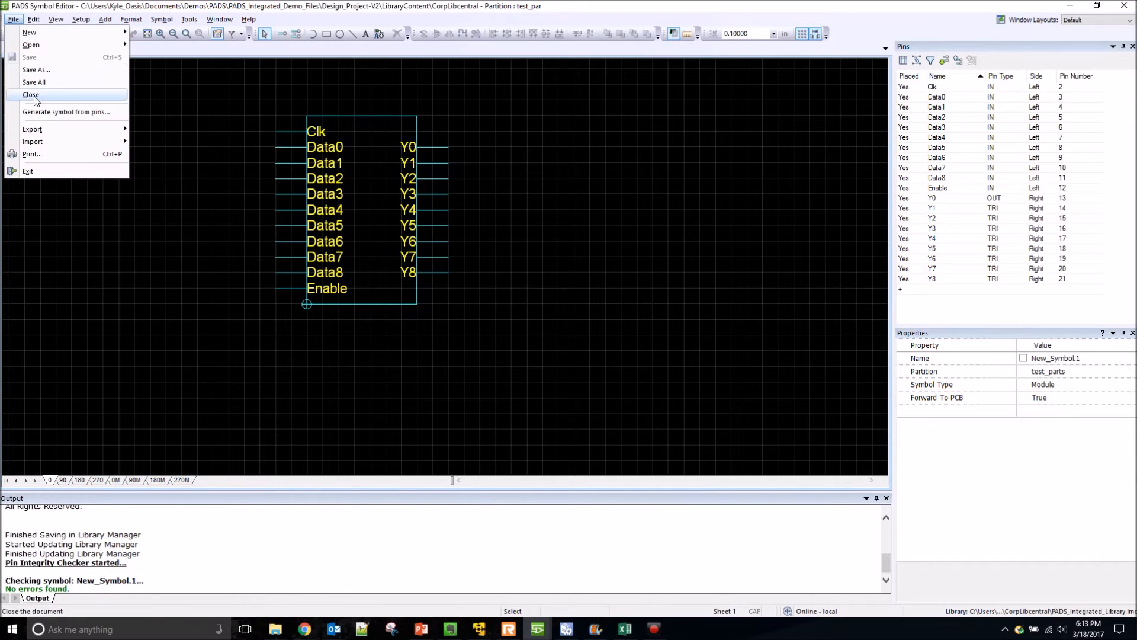
click(31, 95)
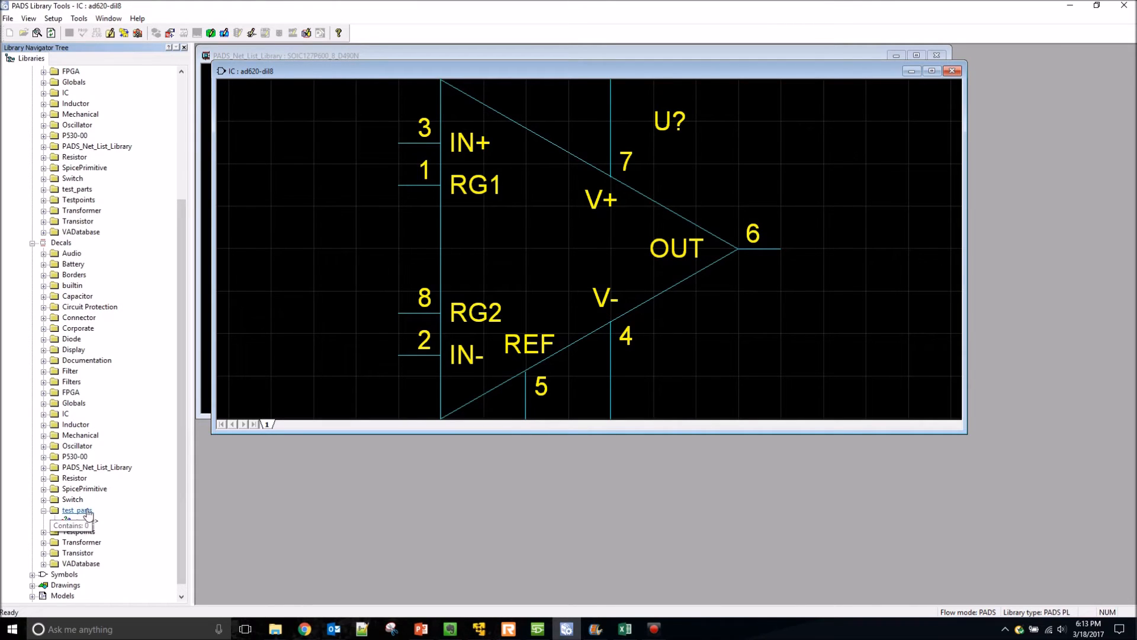
Step: Create a new decal named New_Decal in the test_parts decal partition
right_click(76, 509)
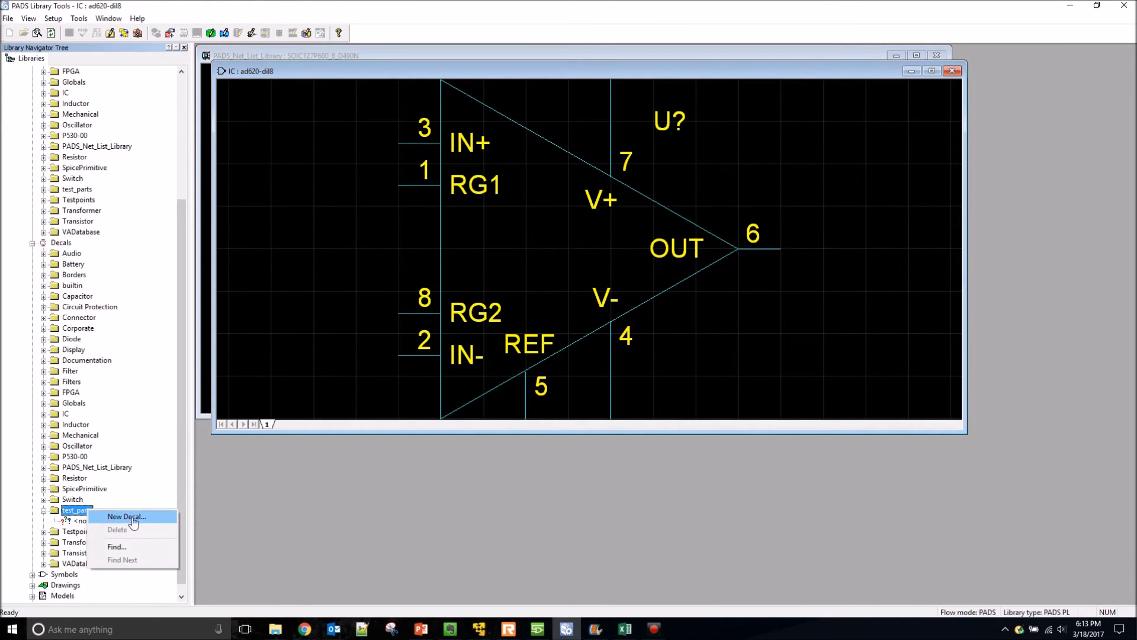
mouse_move(148, 523)
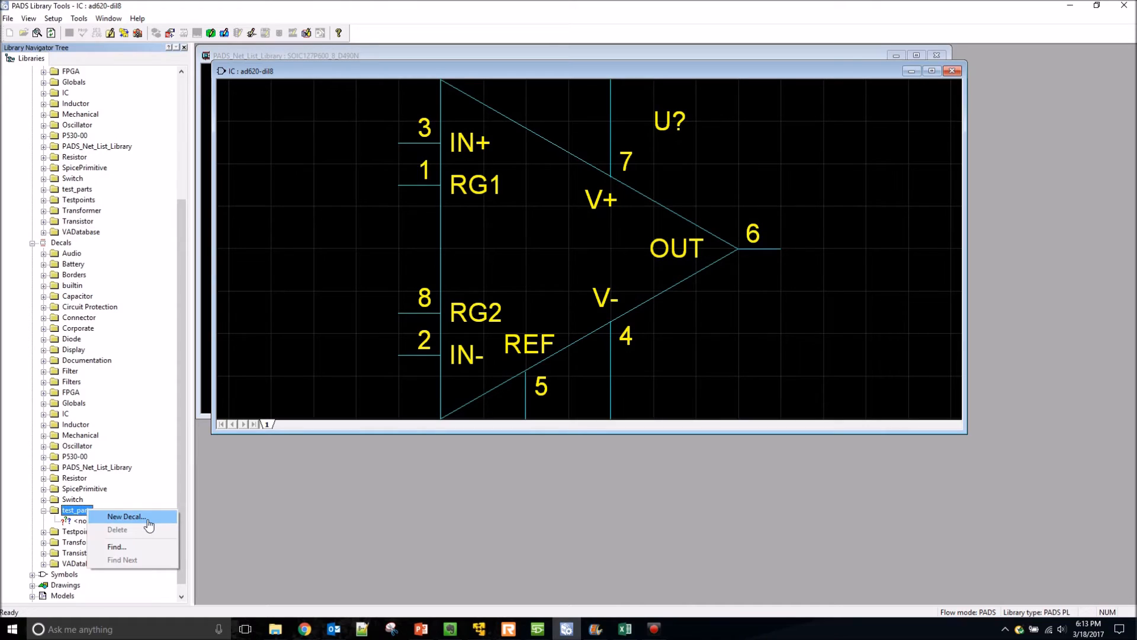
click(124, 516)
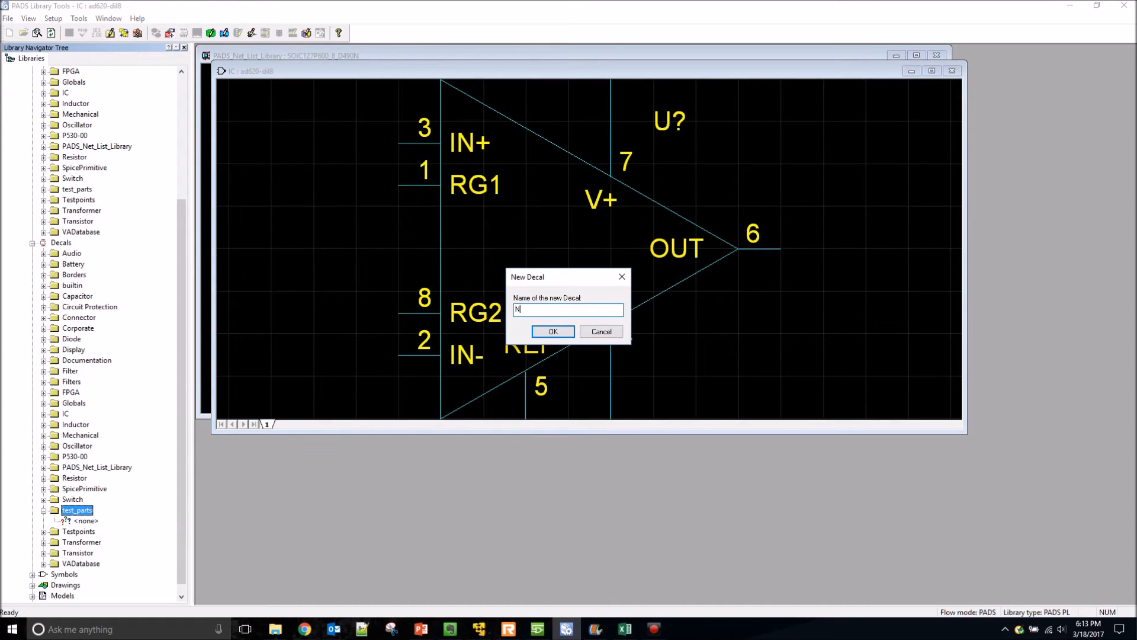
text(ew_Decal)
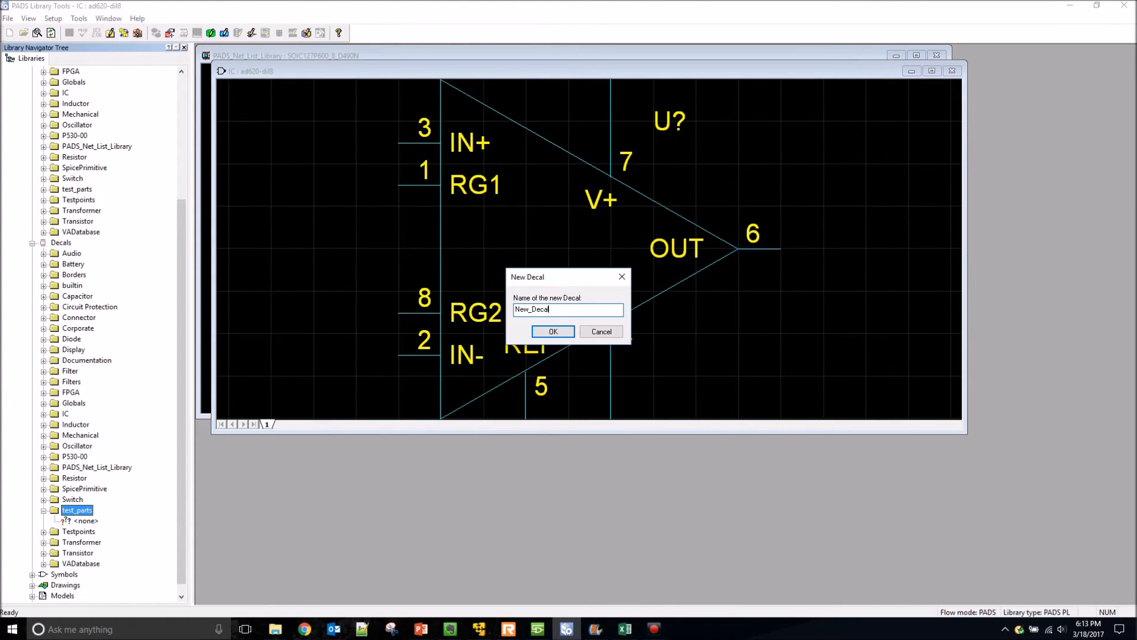
click(553, 331)
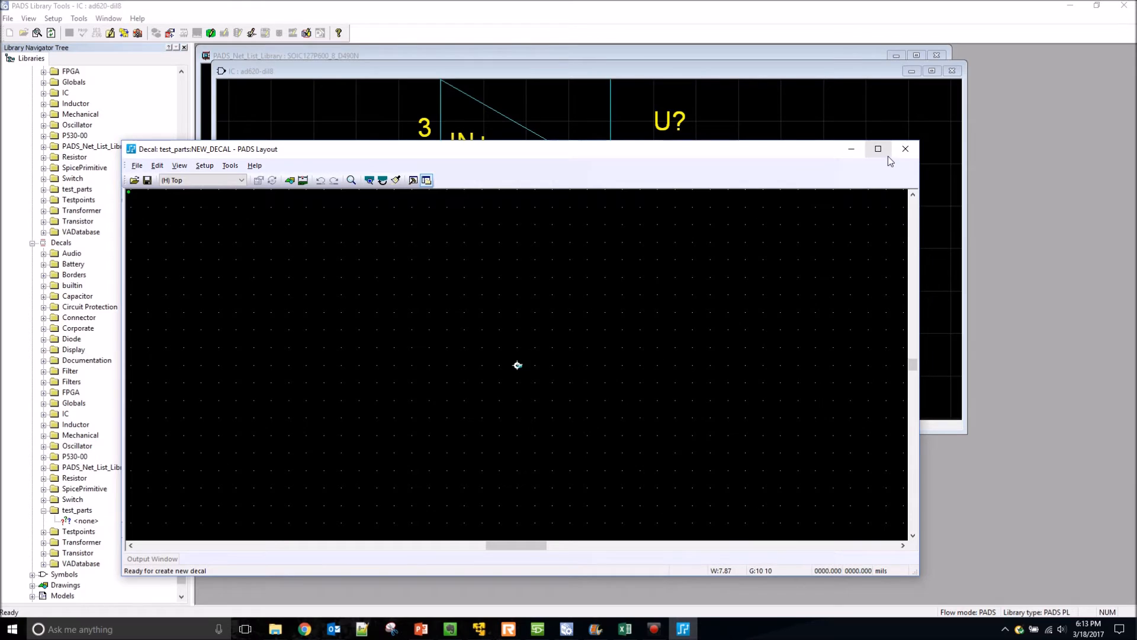
Step: Maximize the decal editor, show the Decal Editor Drafting Toolbar and start the Decal Wizard
click(878, 149)
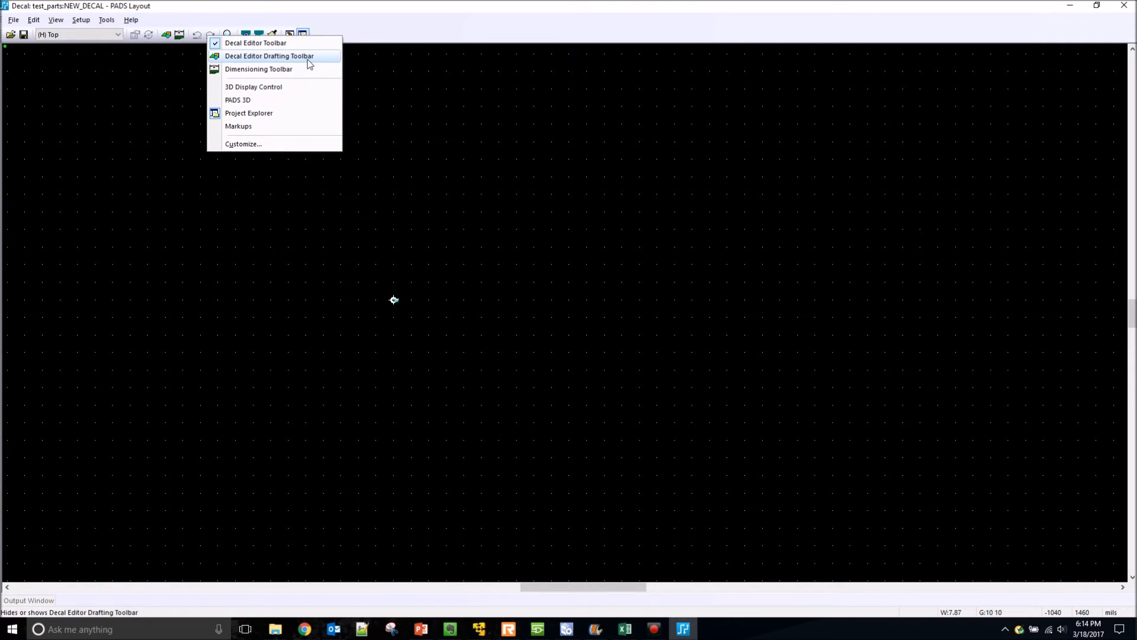
click(268, 56)
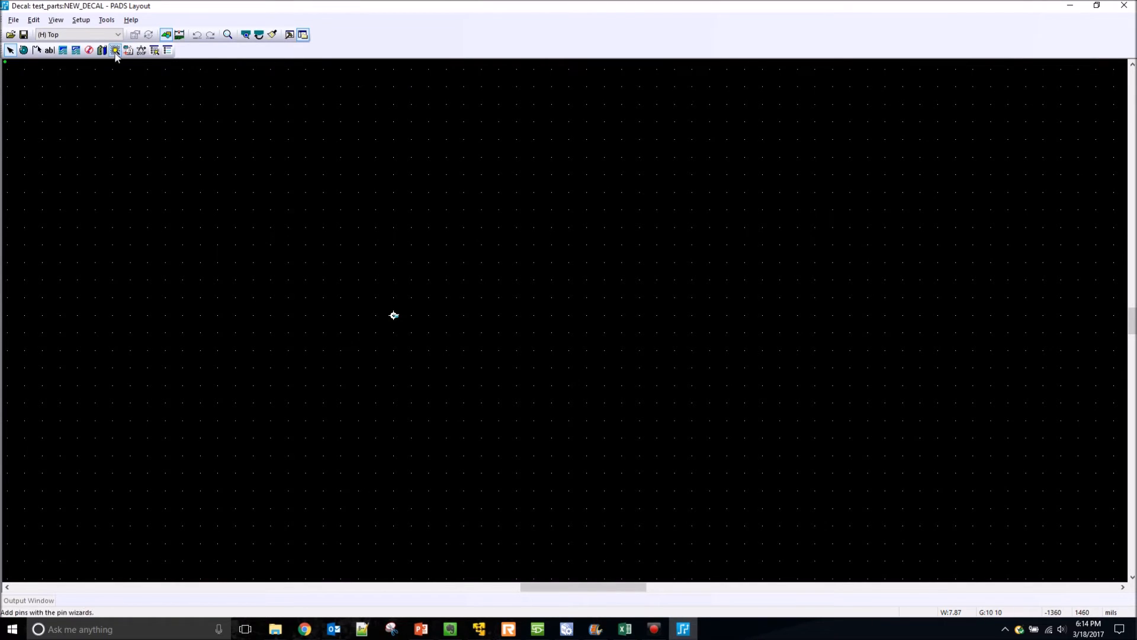
mouse_move(115, 50)
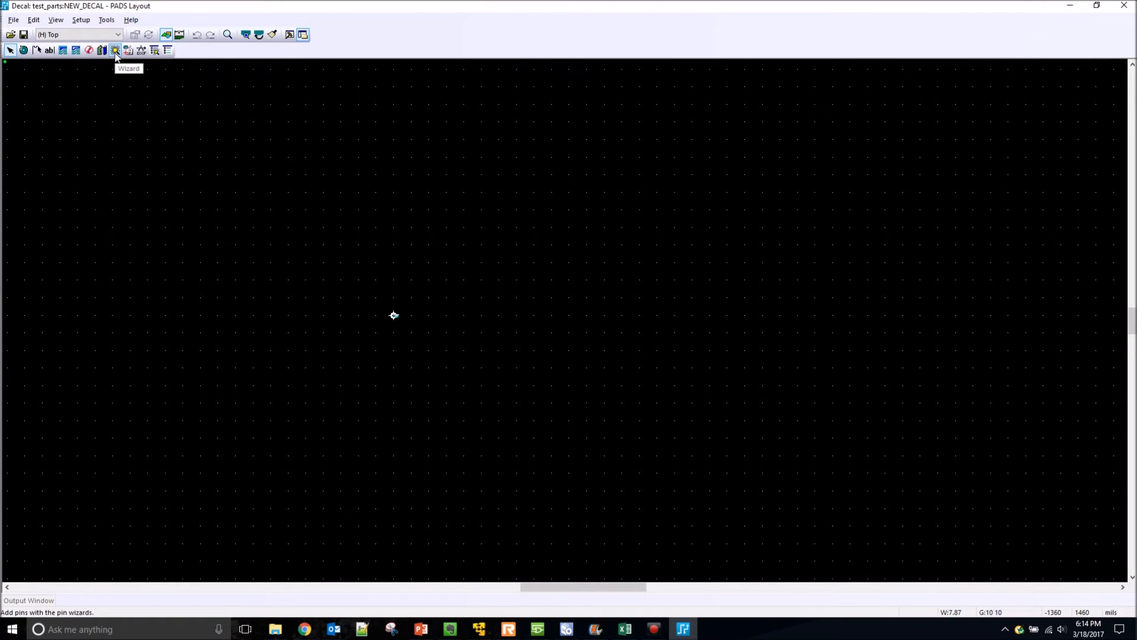
click(114, 50)
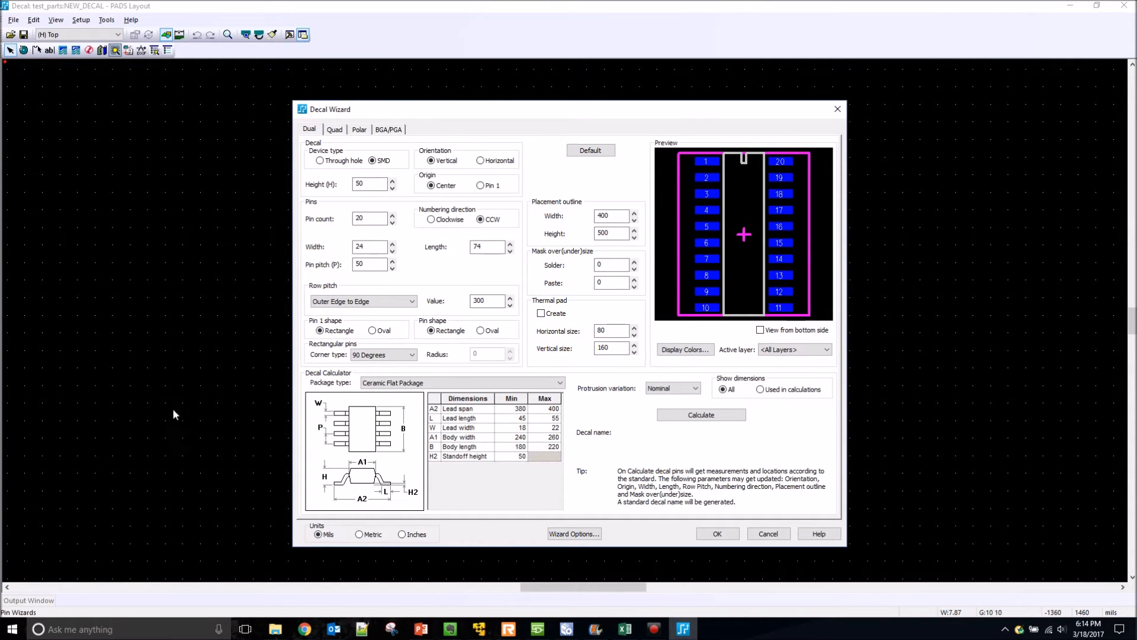
mouse_move(334, 129)
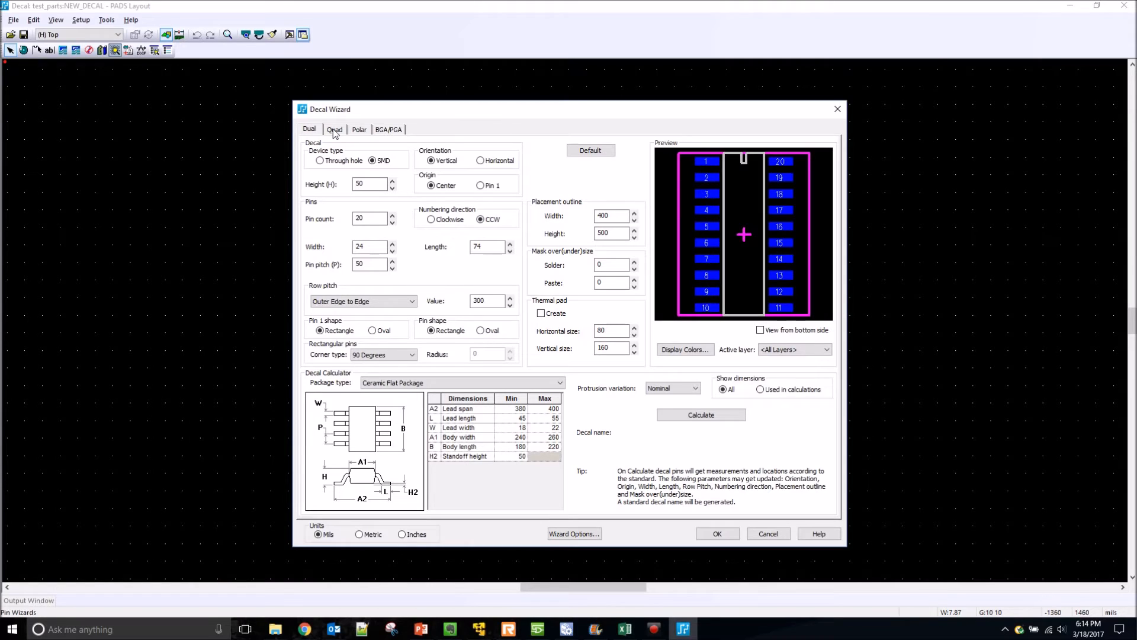
Step: Browse the Quad and other package tabs, then set the Dual SMD package to 20 pins
click(335, 129)
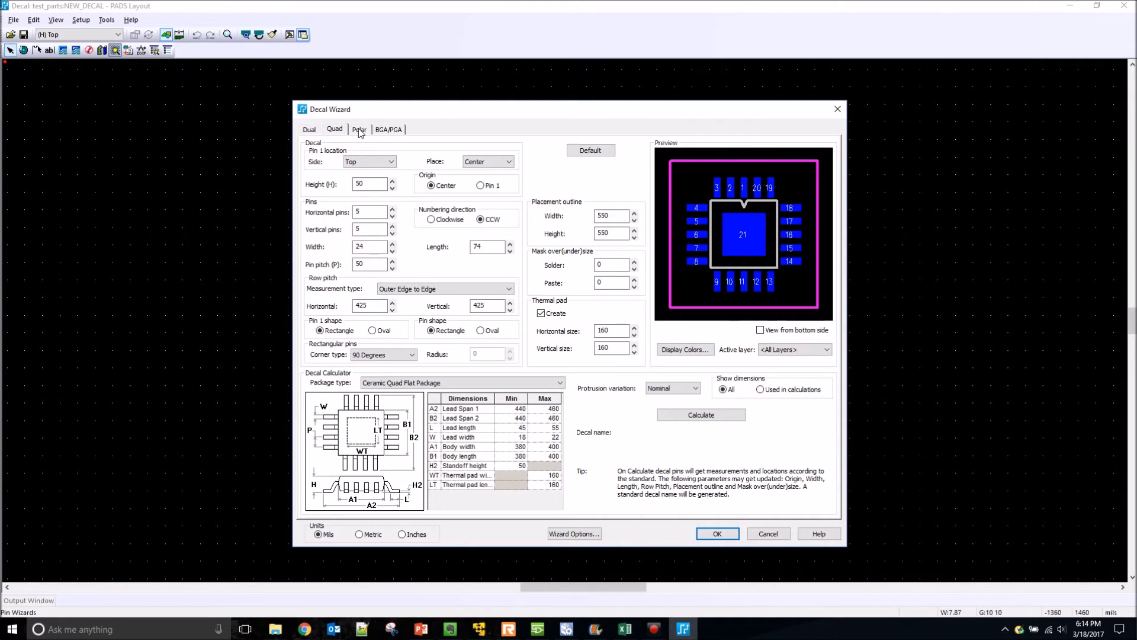
click(388, 129)
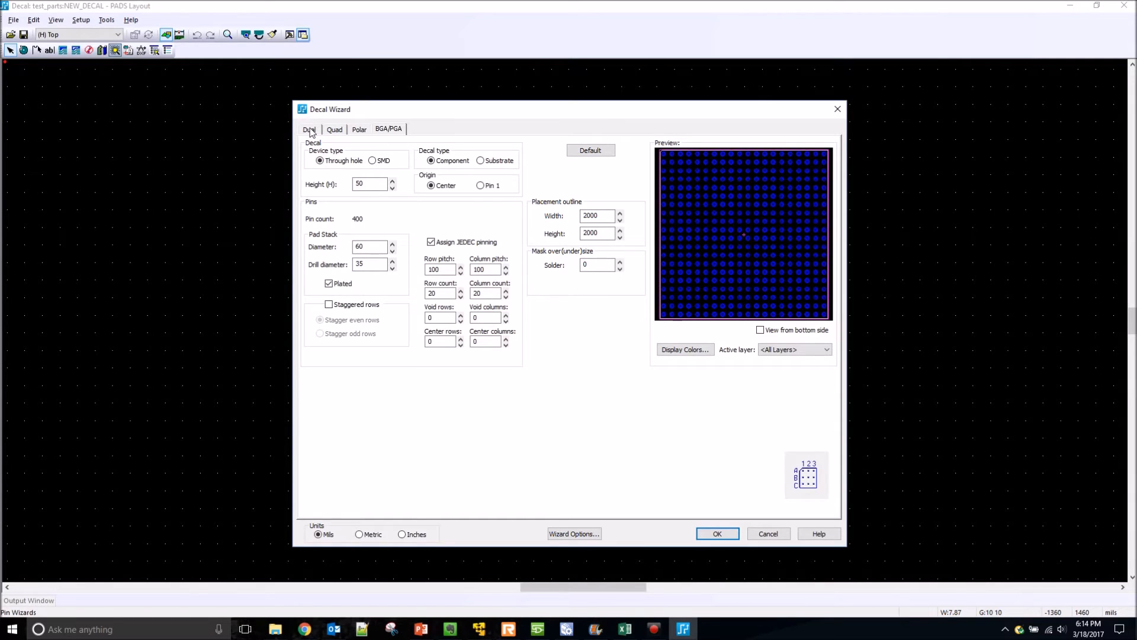
click(309, 129)
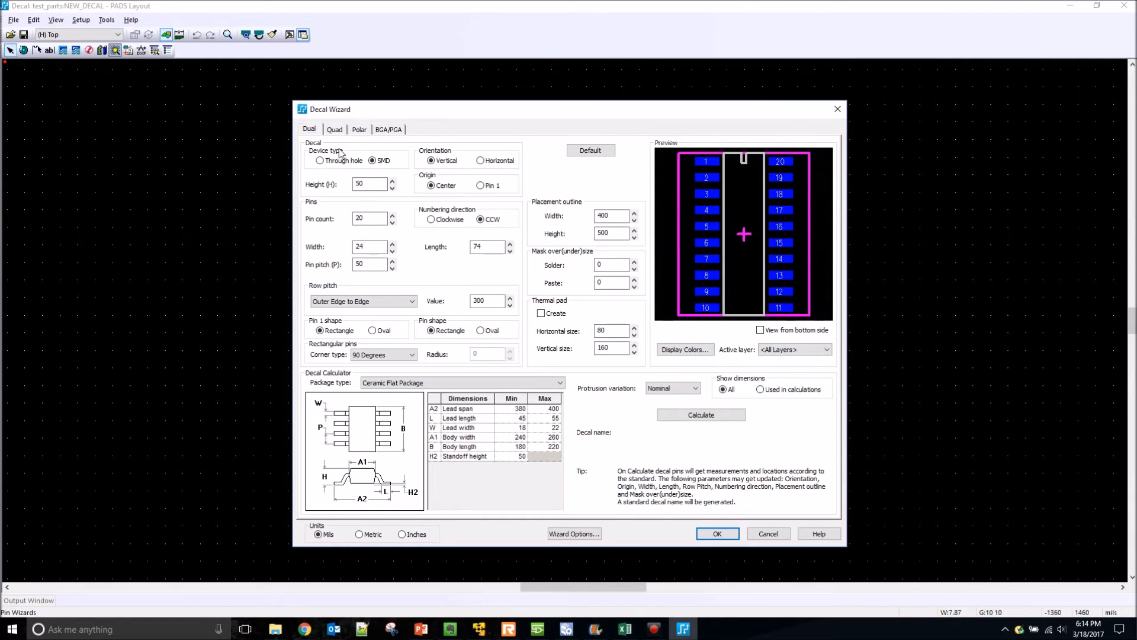
click(370, 218)
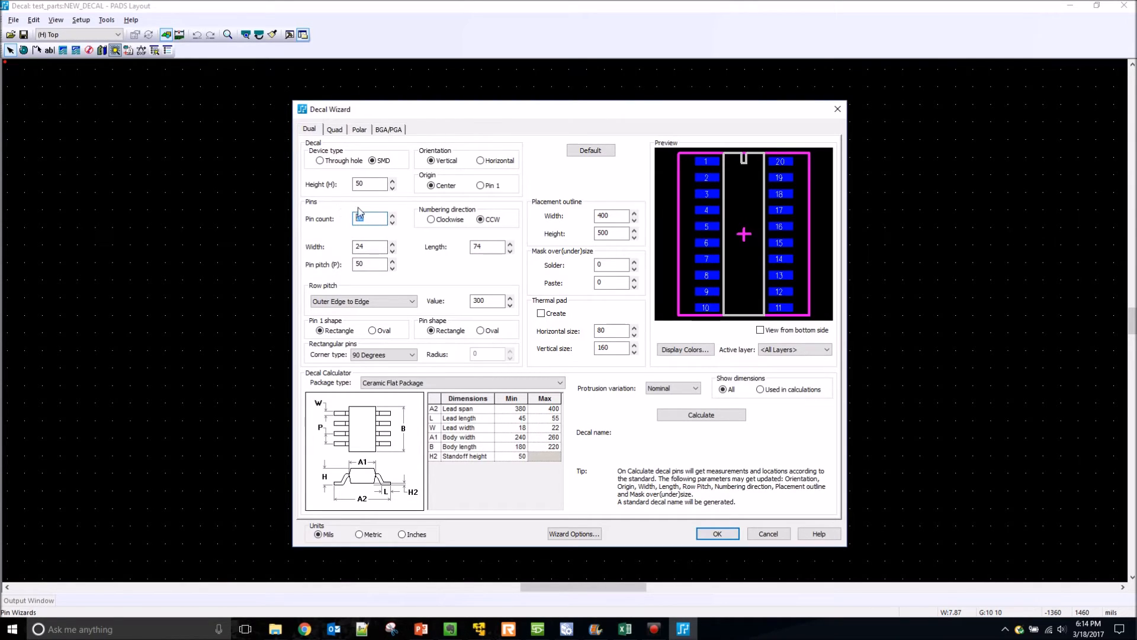
text(22)
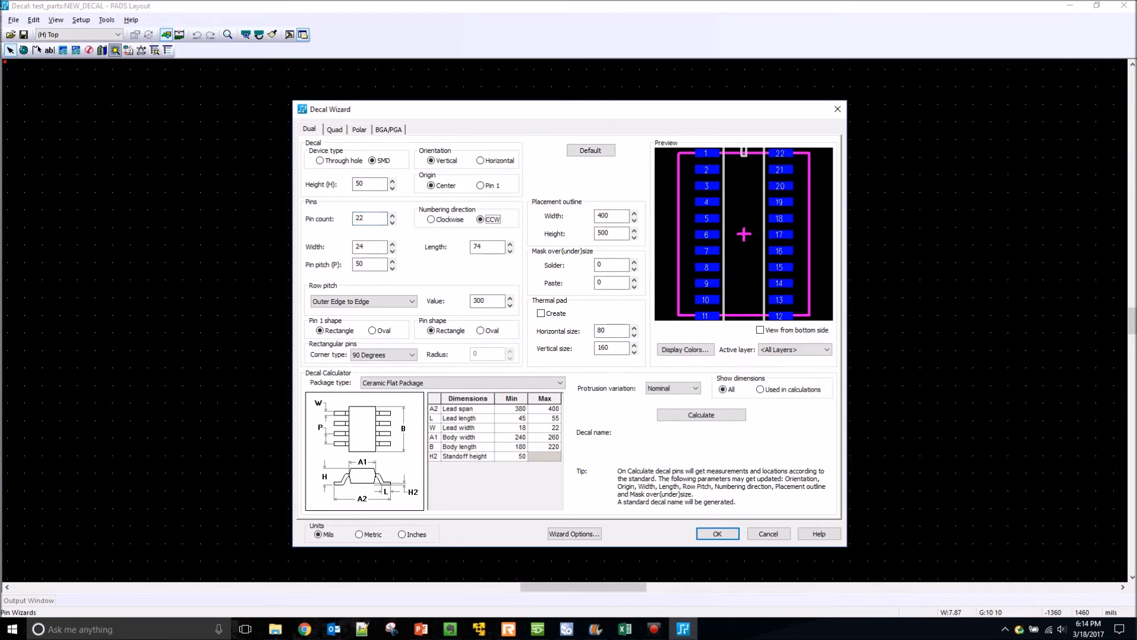
text(20)
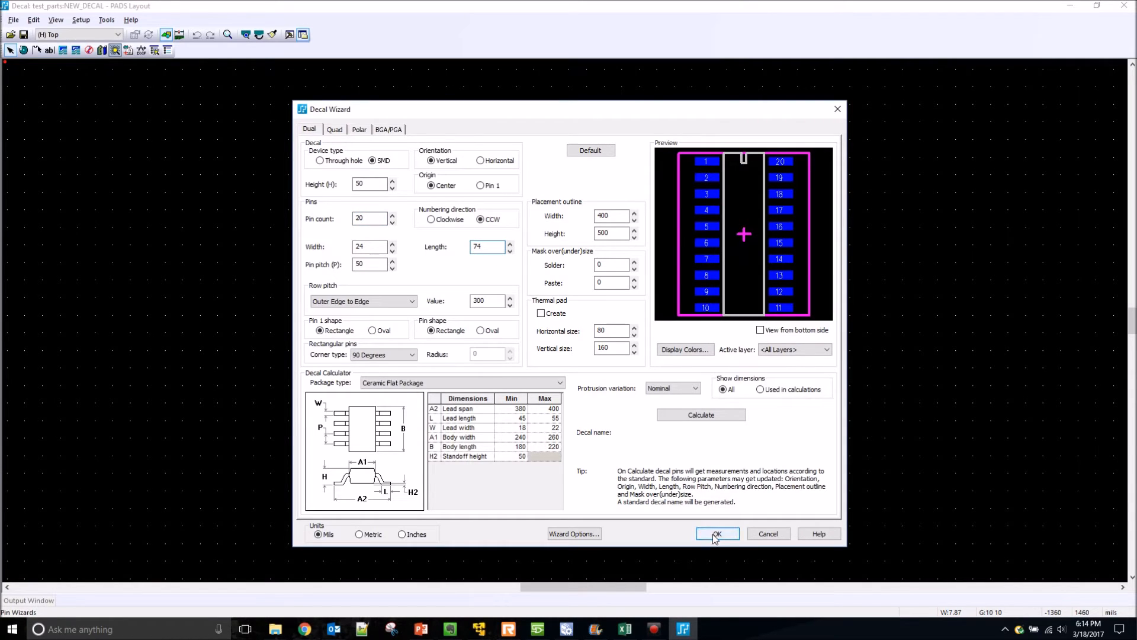
Step: Generate the 20-pin dual SMD footprint from the wizard, pads 1–10 and 11–20 in the outline
click(717, 535)
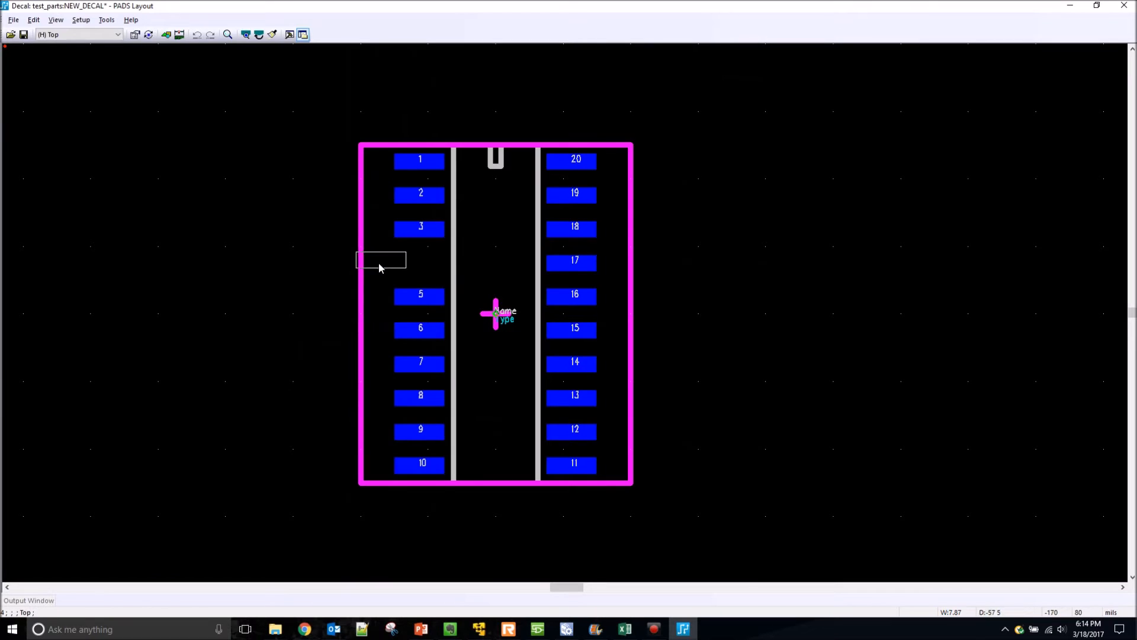
drag(380, 259, 393, 259)
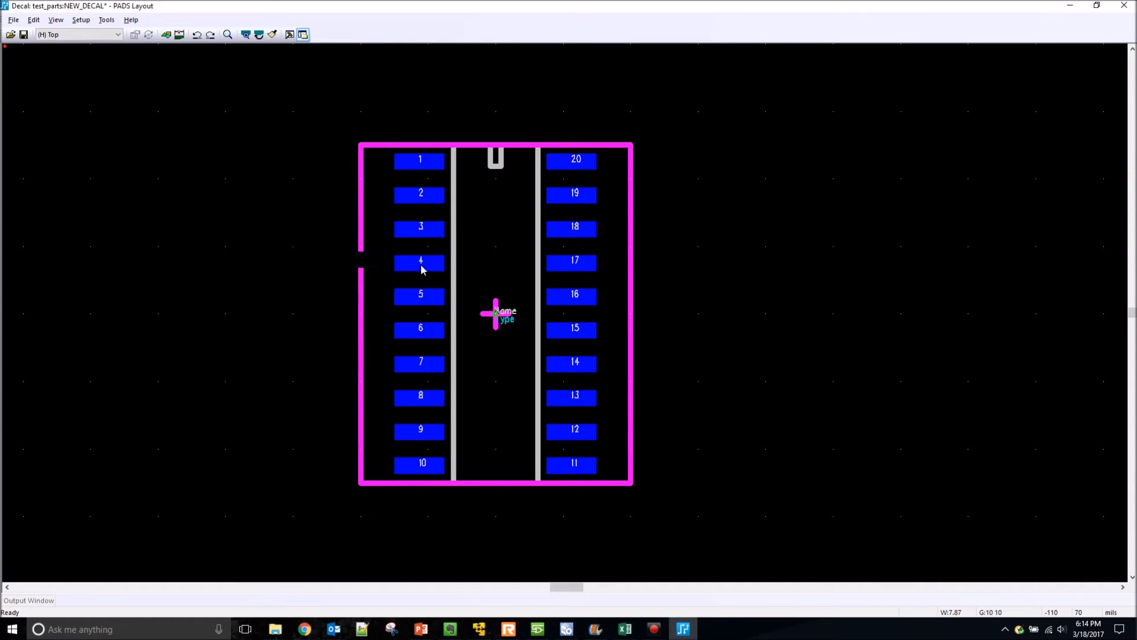
mouse_move(56, 20)
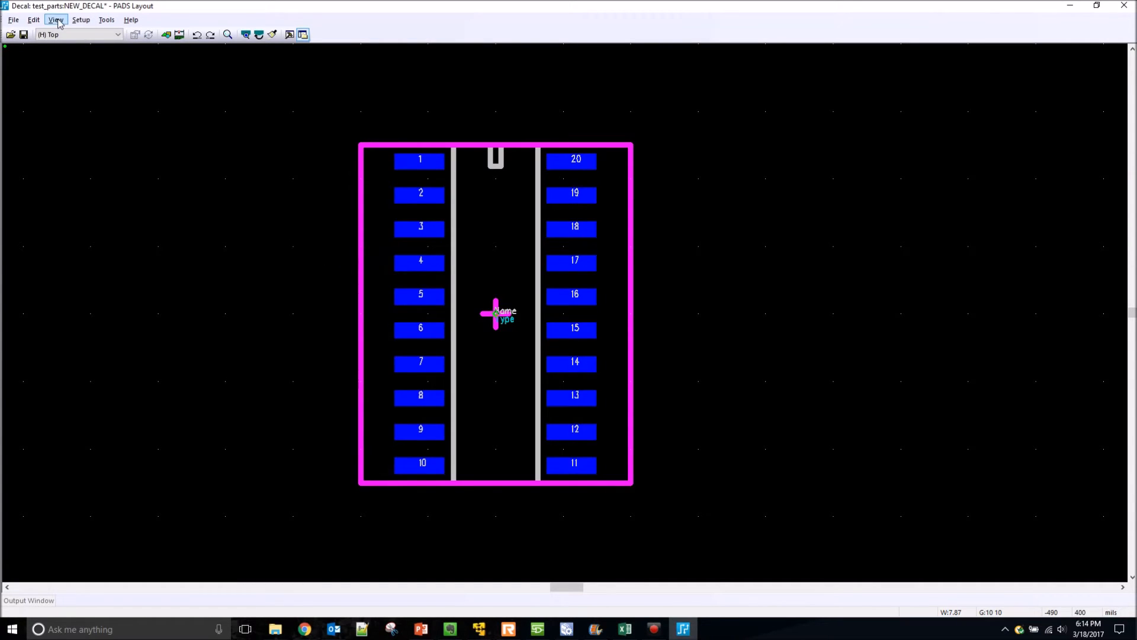
click(33, 20)
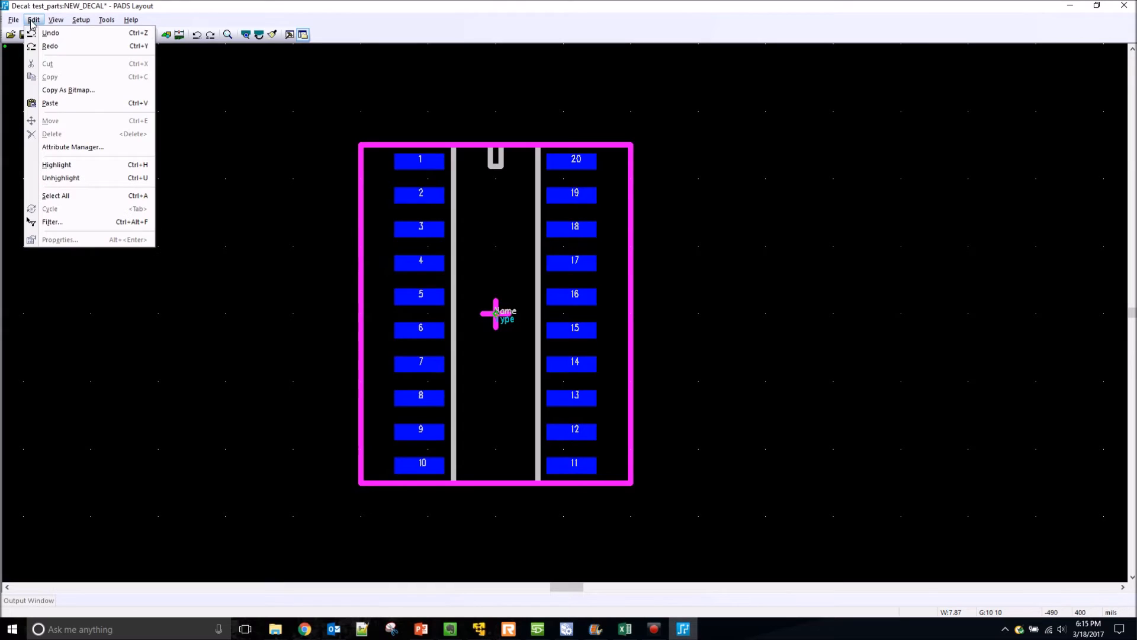
mouse_move(72, 146)
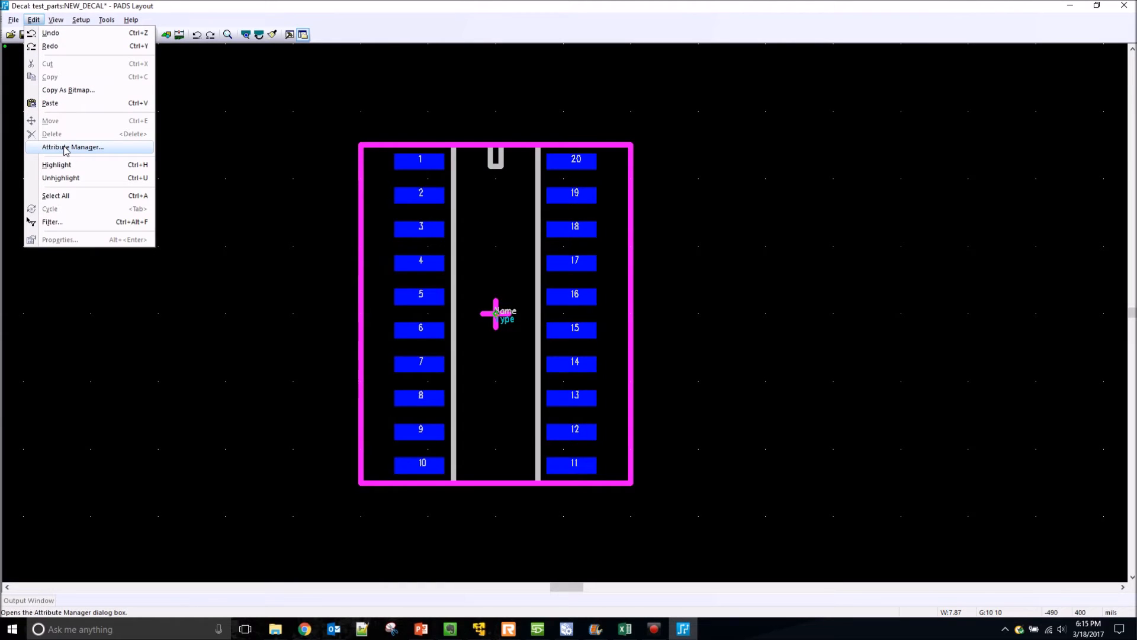
click(72, 147)
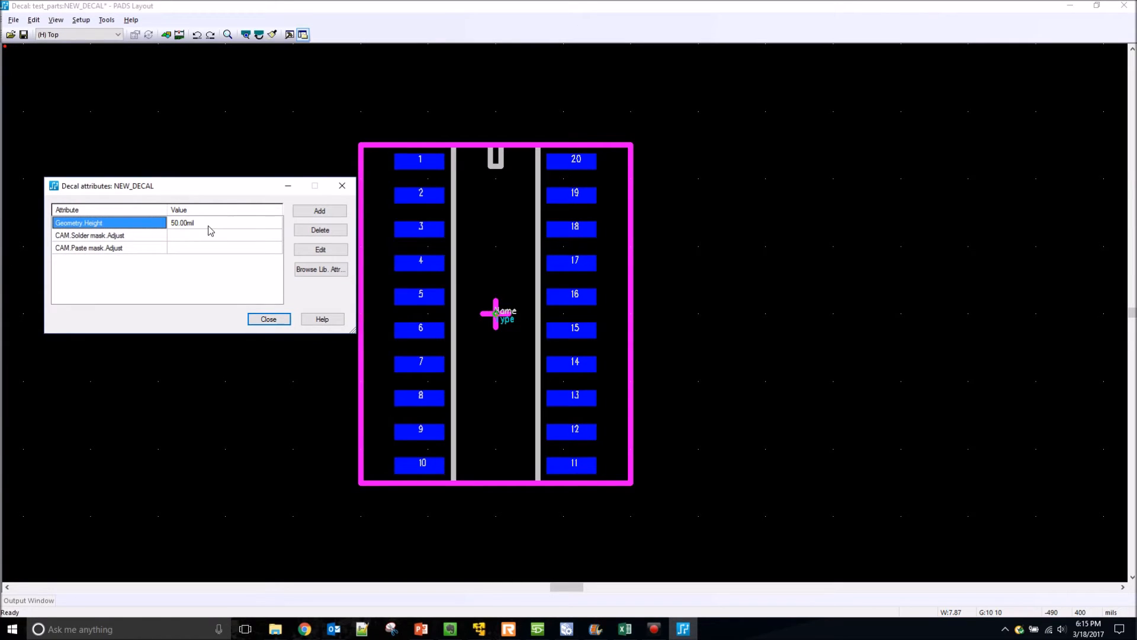
click(269, 319)
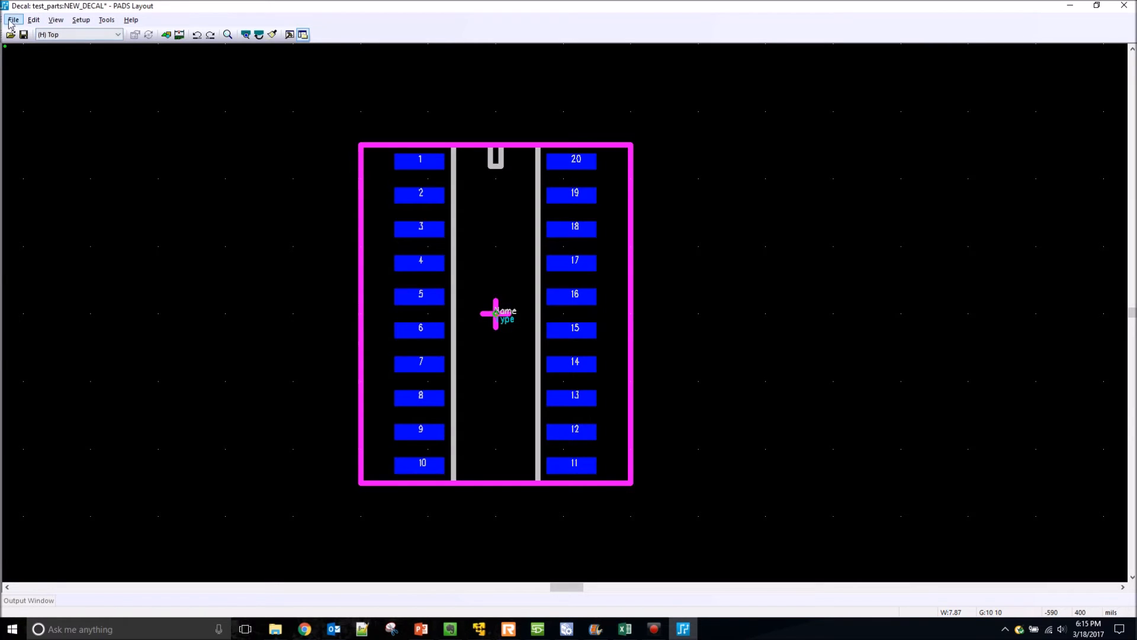
Step: Save the decal as NEW_DECAL in the test_parts library, starting a new 20-pin part
click(13, 20)
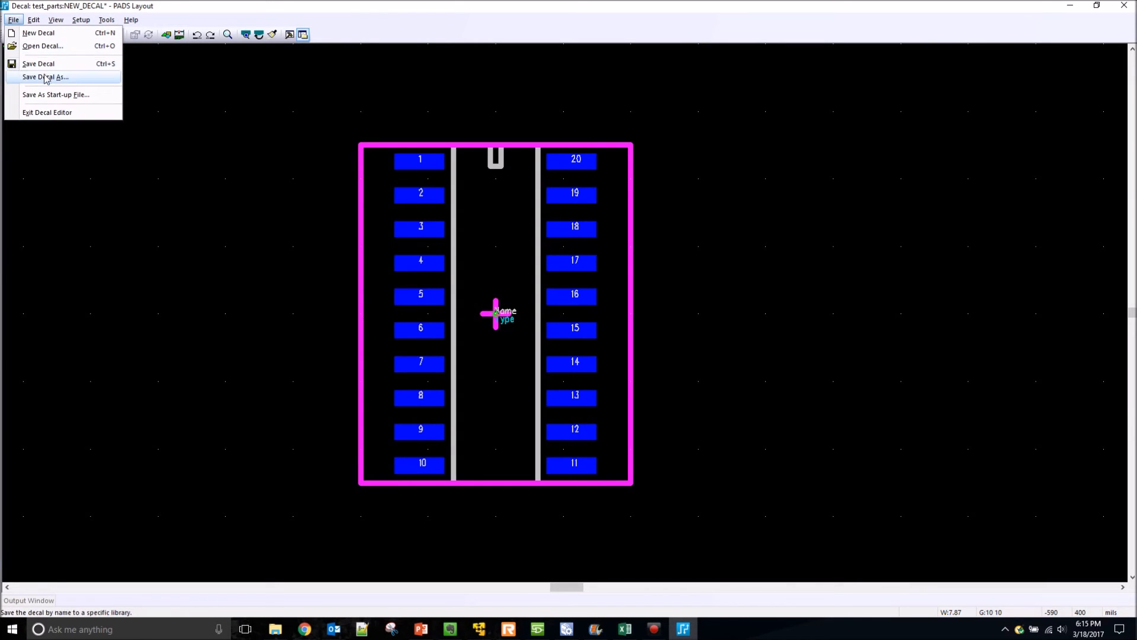
click(45, 77)
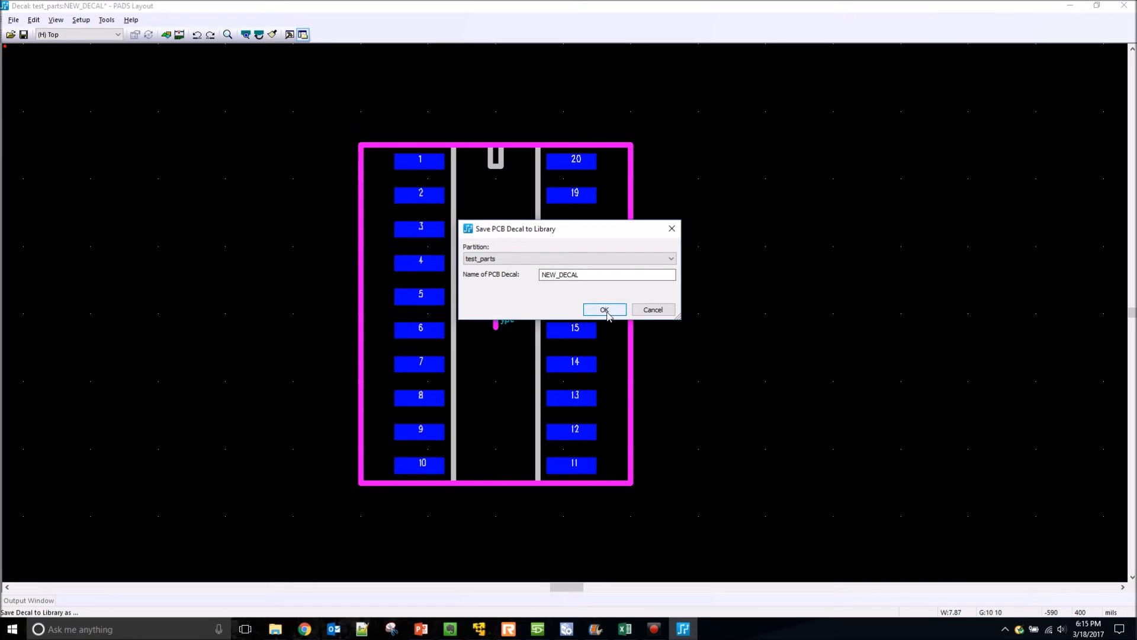
click(603, 309)
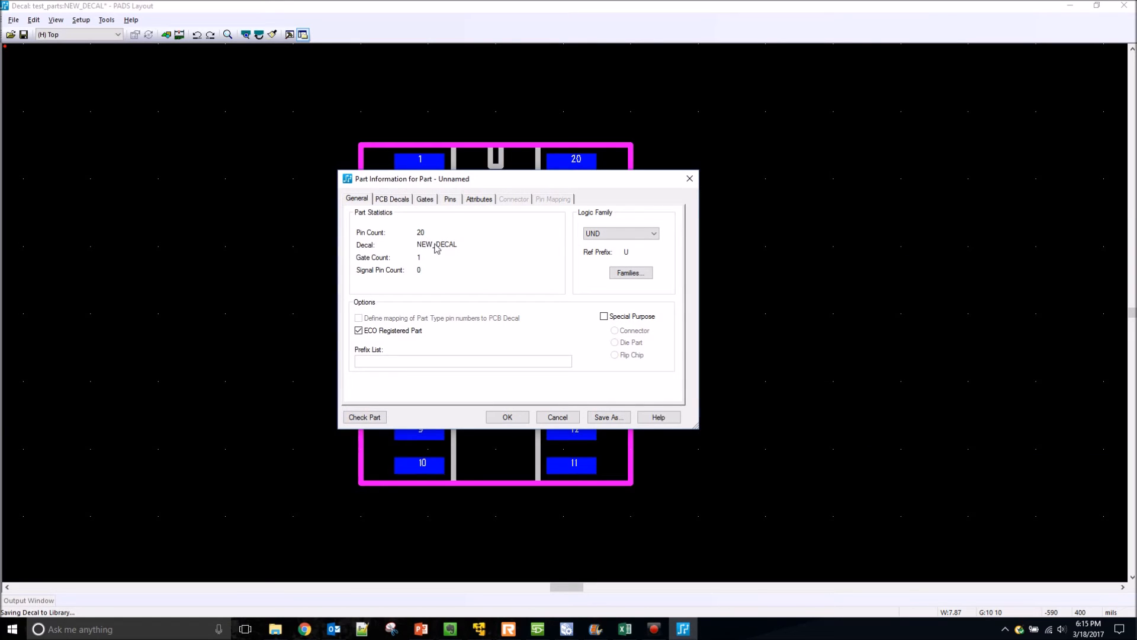
Step: Review the PCB decals, then assign NEW_SYMBOL as CAE Decal 1 for gate A
click(392, 199)
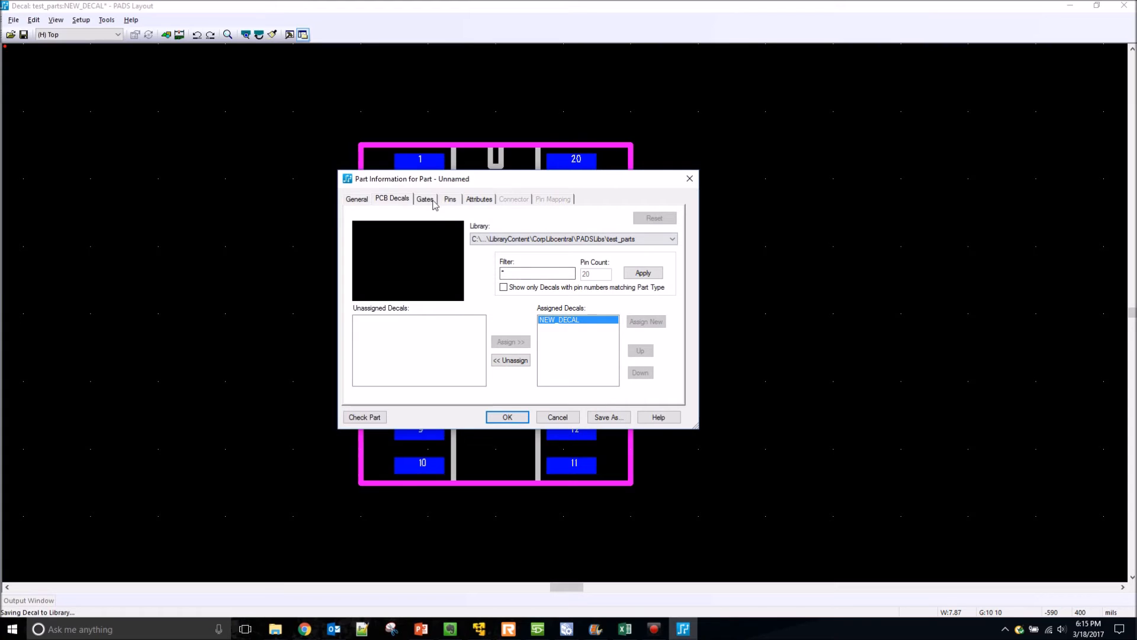
click(426, 199)
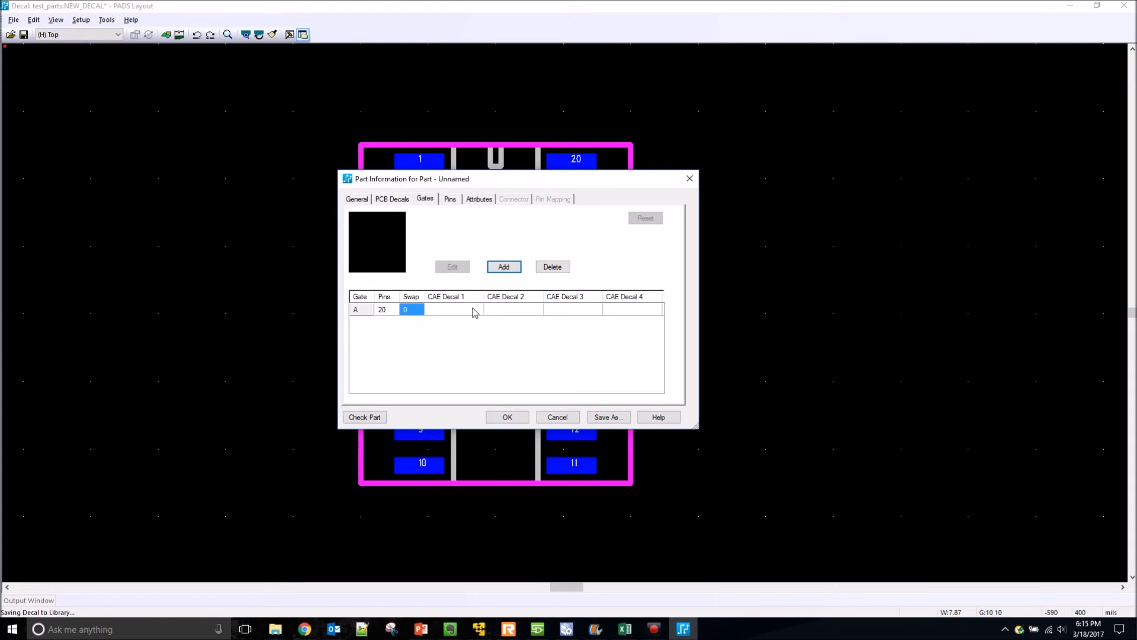
click(476, 309)
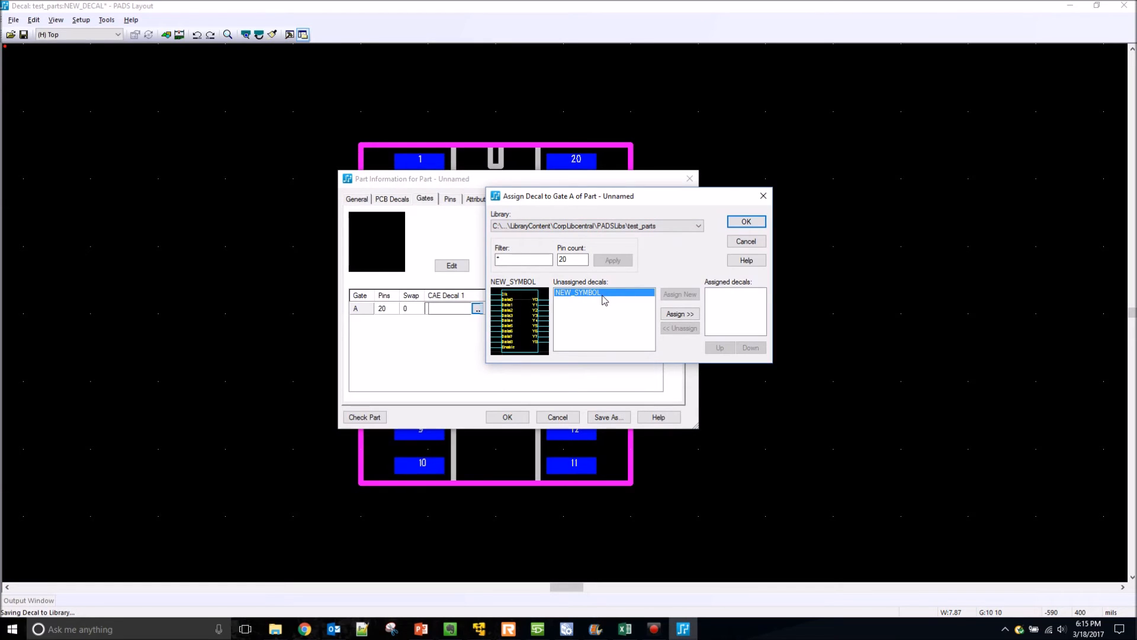
click(678, 312)
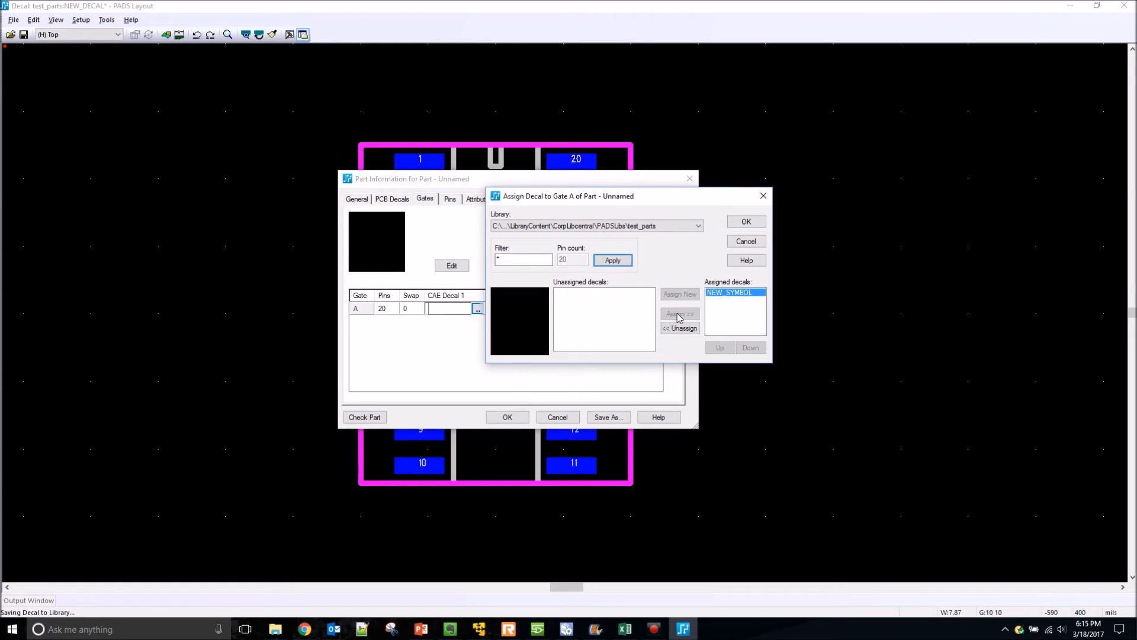
click(745, 222)
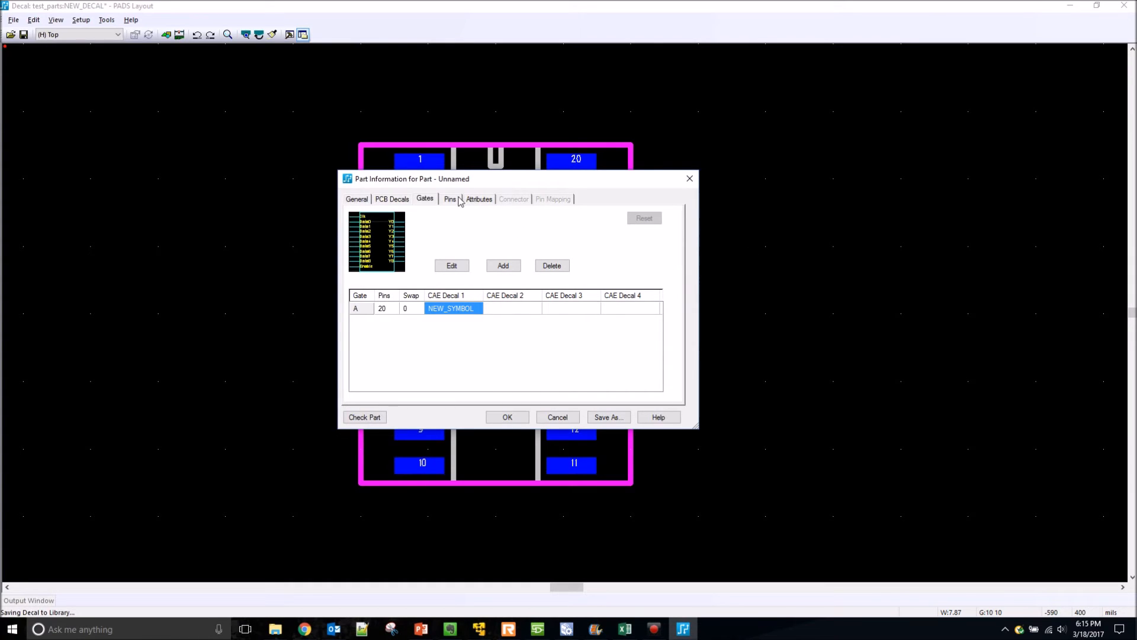
Step: Name the pins CLK, DATA0–DATA8, ENABLE and Y0 onward, then run Check Part with no errors and begin Save As
click(450, 199)
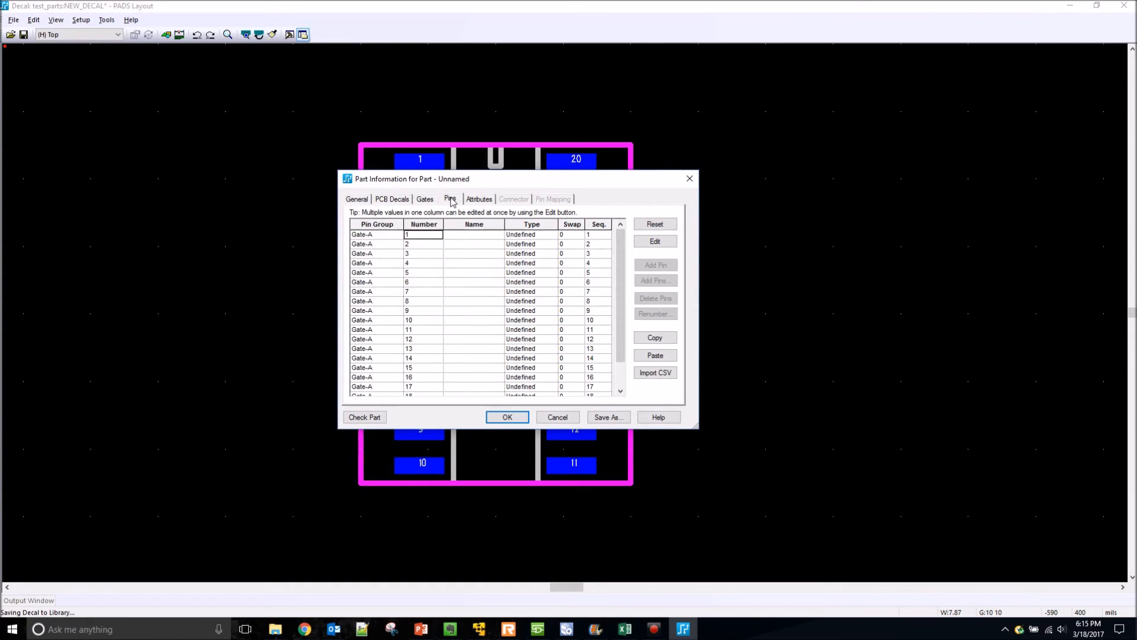
mouse_move(485, 244)
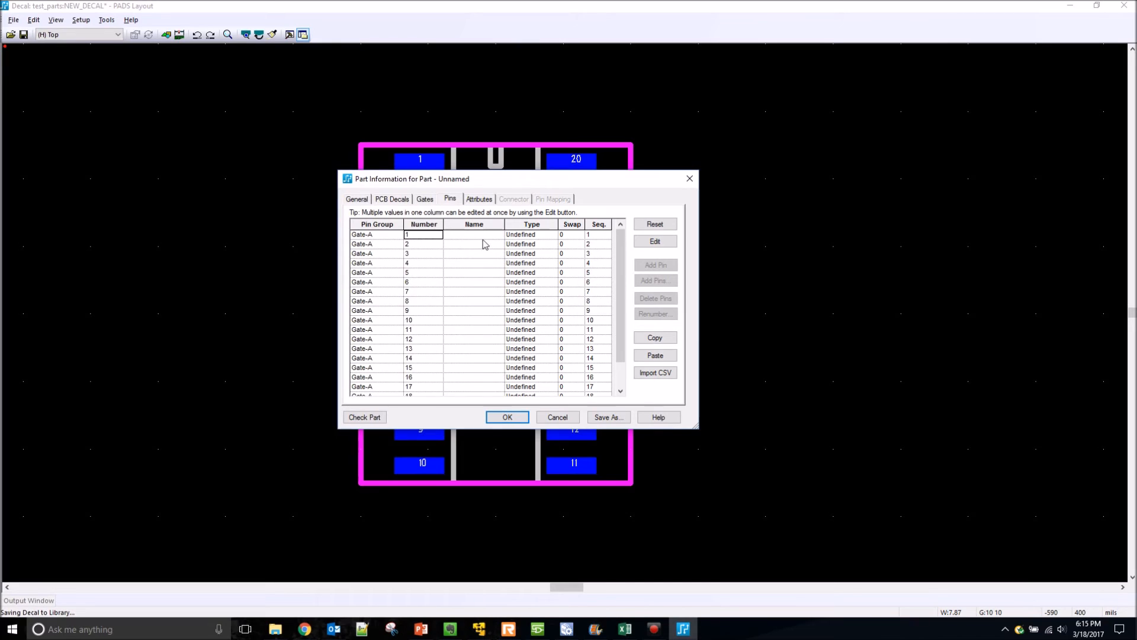
scroll(down, 3)
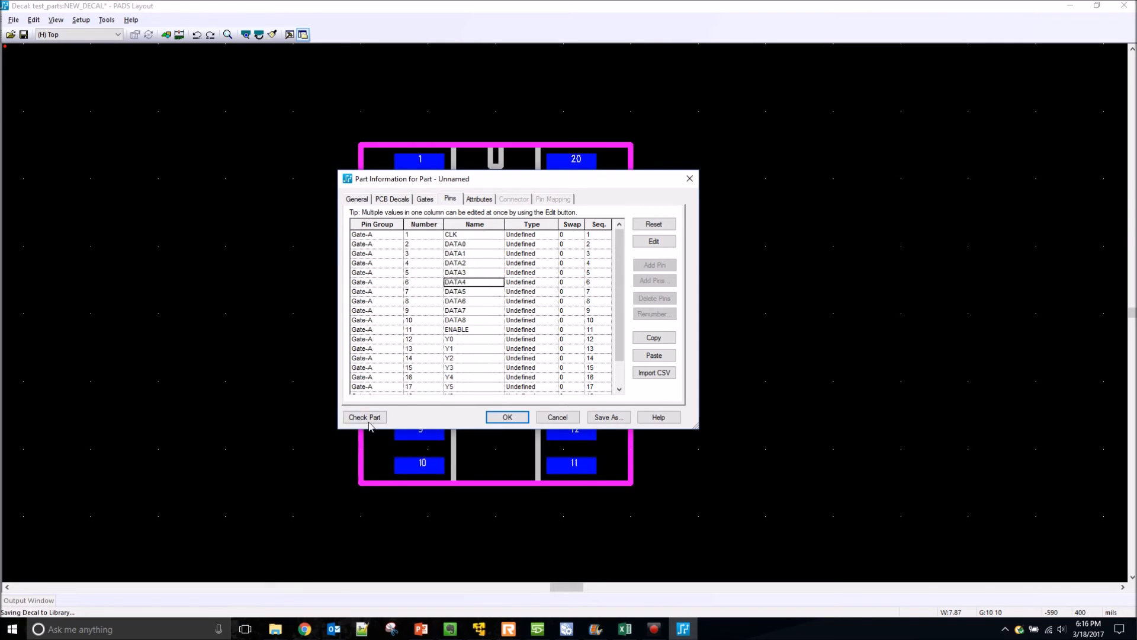
click(363, 417)
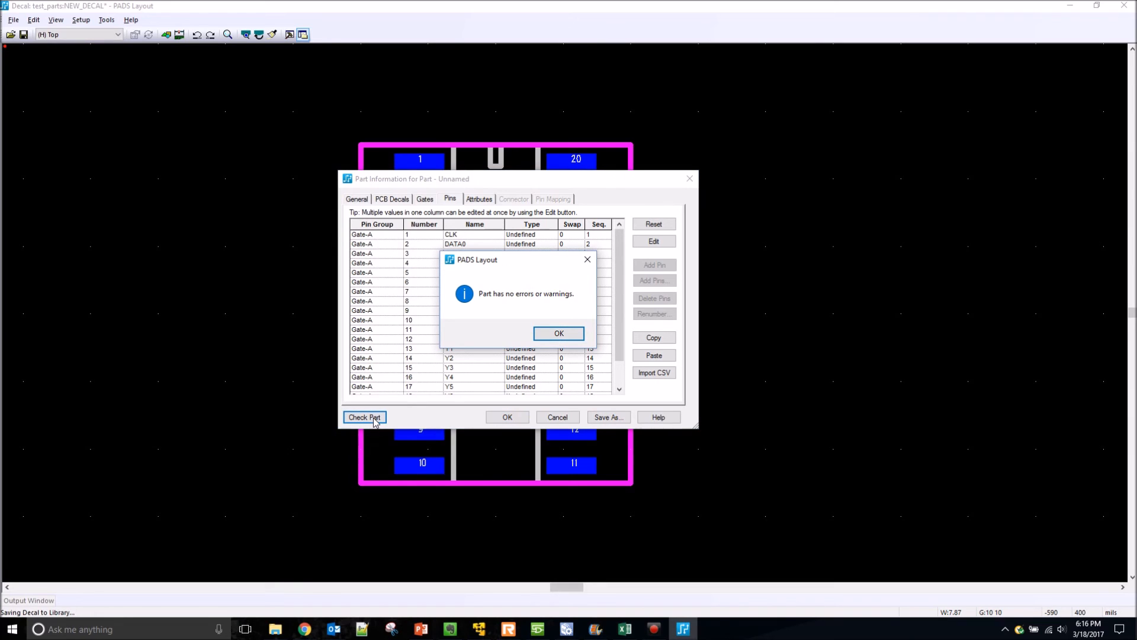
click(558, 333)
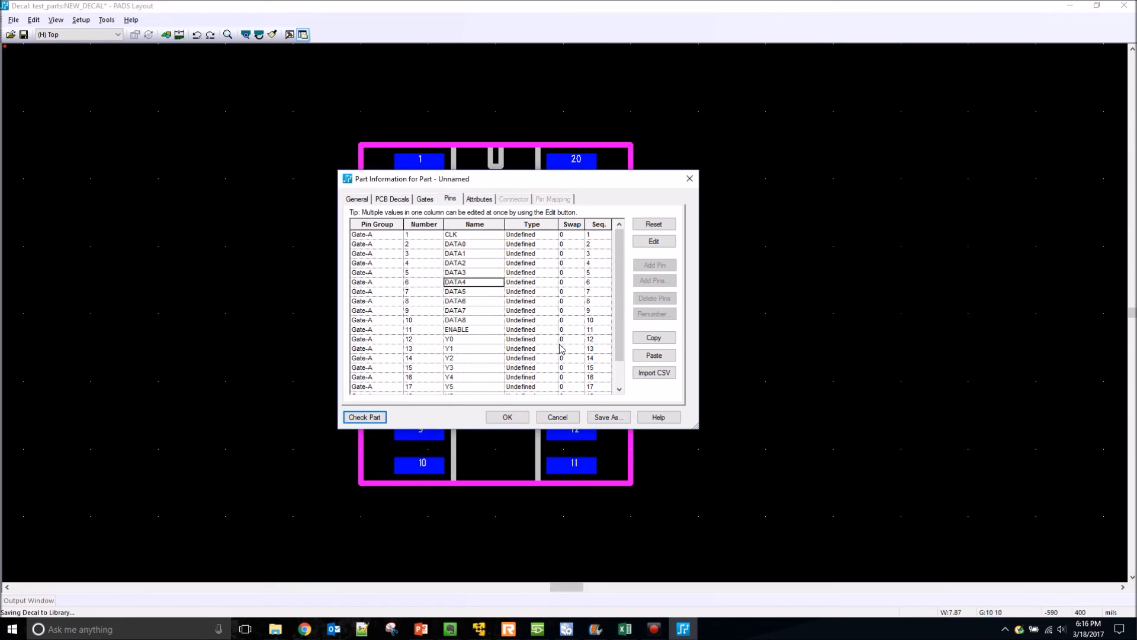
click(608, 417)
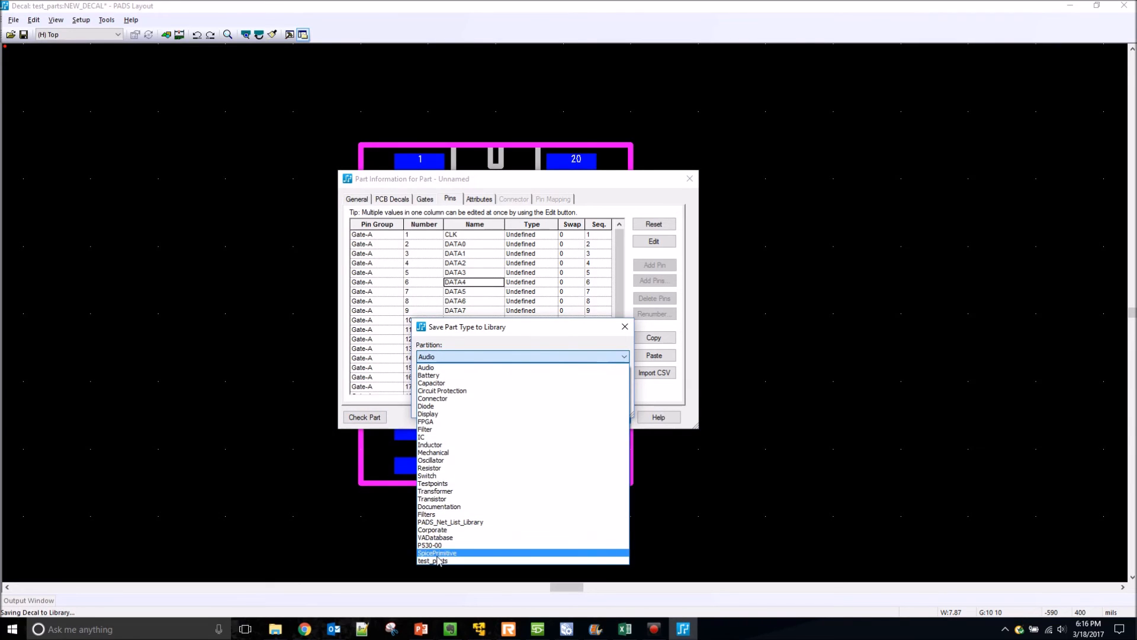
Step: Save the part as MY_NEW_PART in the test_parts partition and finish editing in Part Information
click(433, 560)
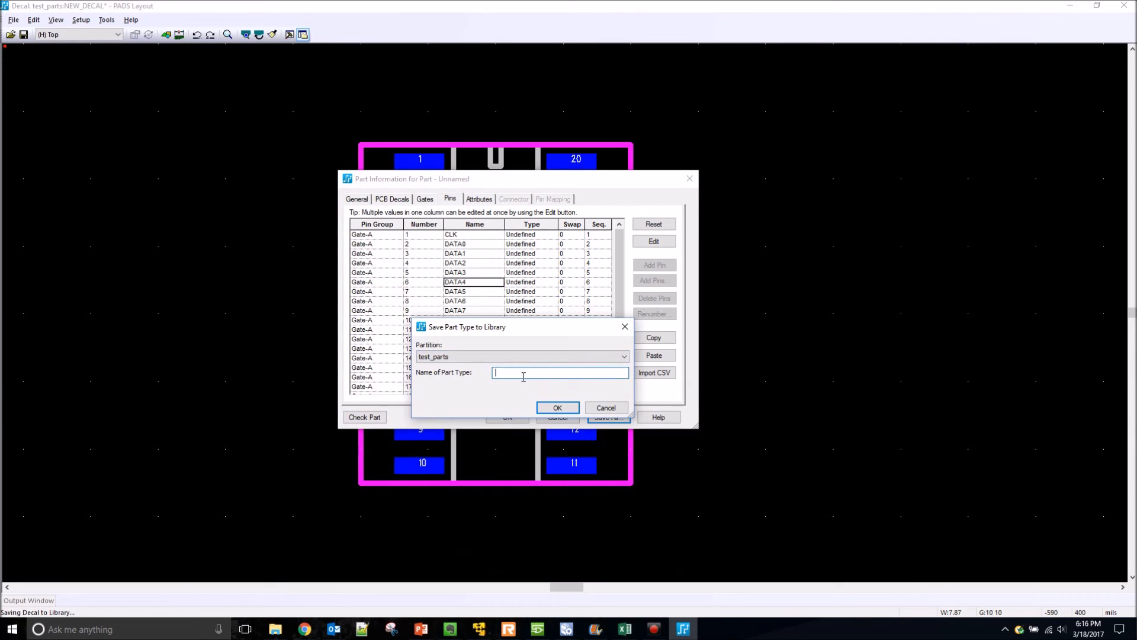
text(My_New_Par)
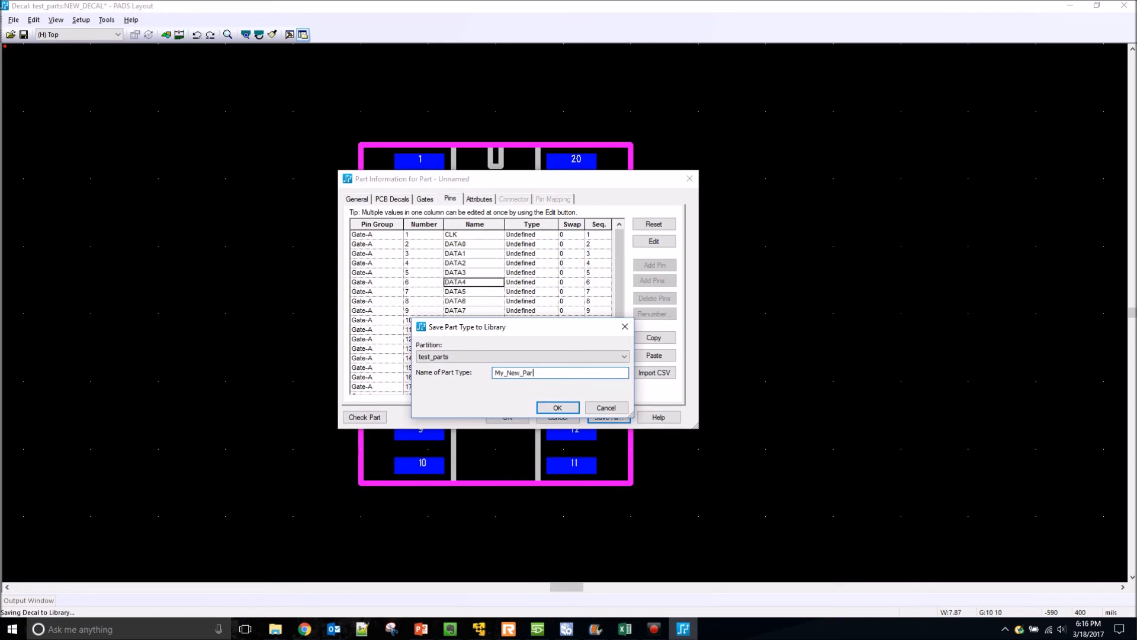
click(556, 406)
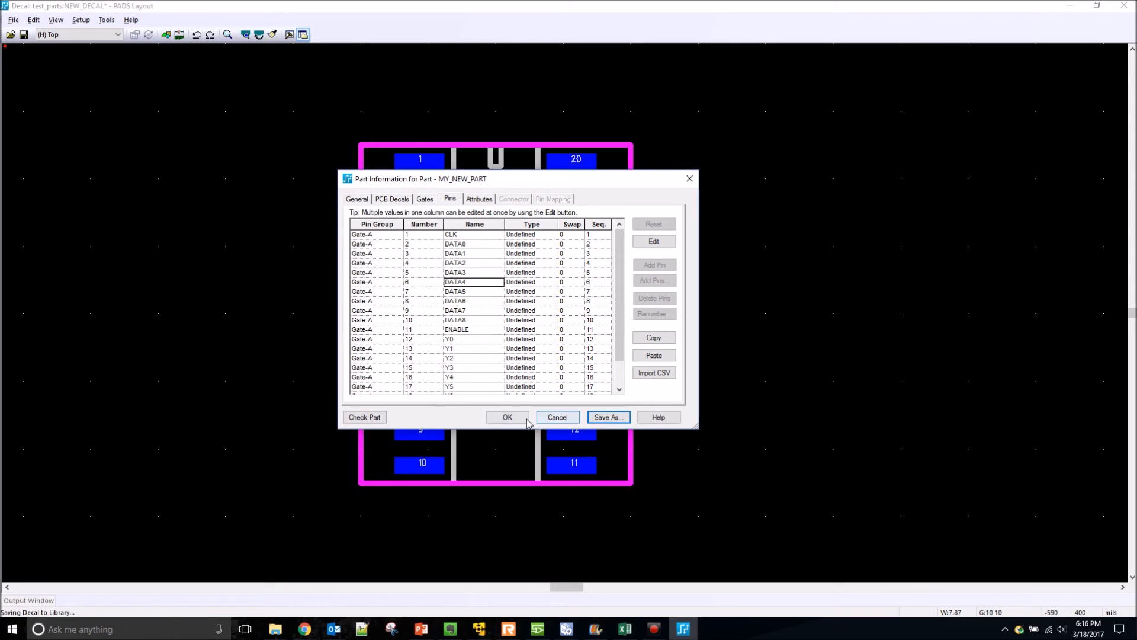
click(507, 417)
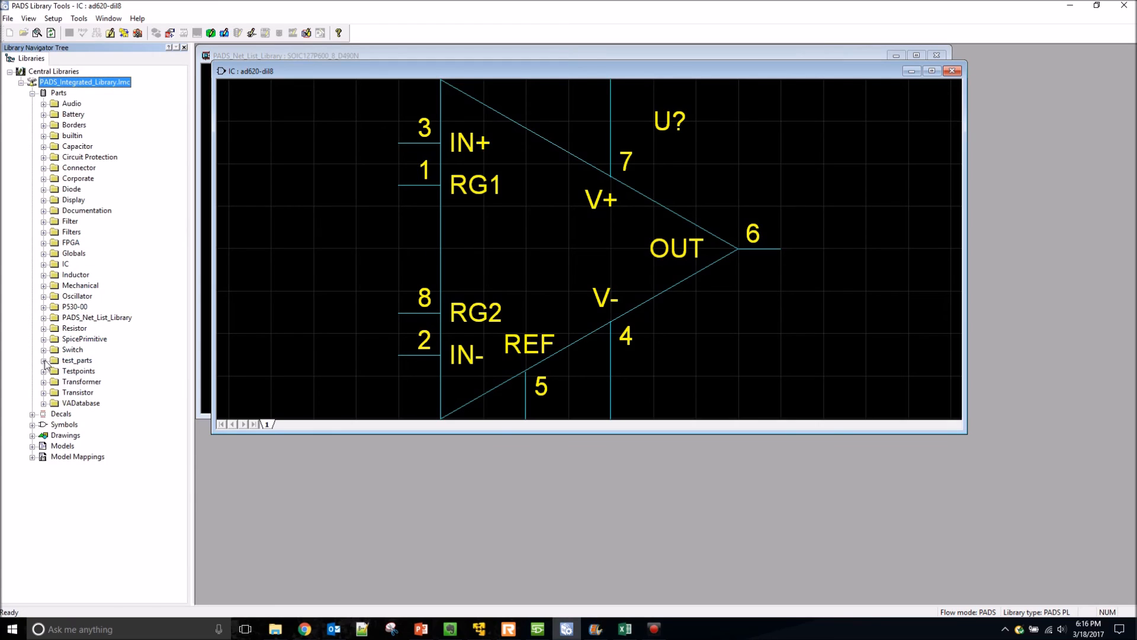
Step: Expand test_parts > MY_NEW_PART and view its linked New_Symbol and NEW_DECAL
click(44, 361)
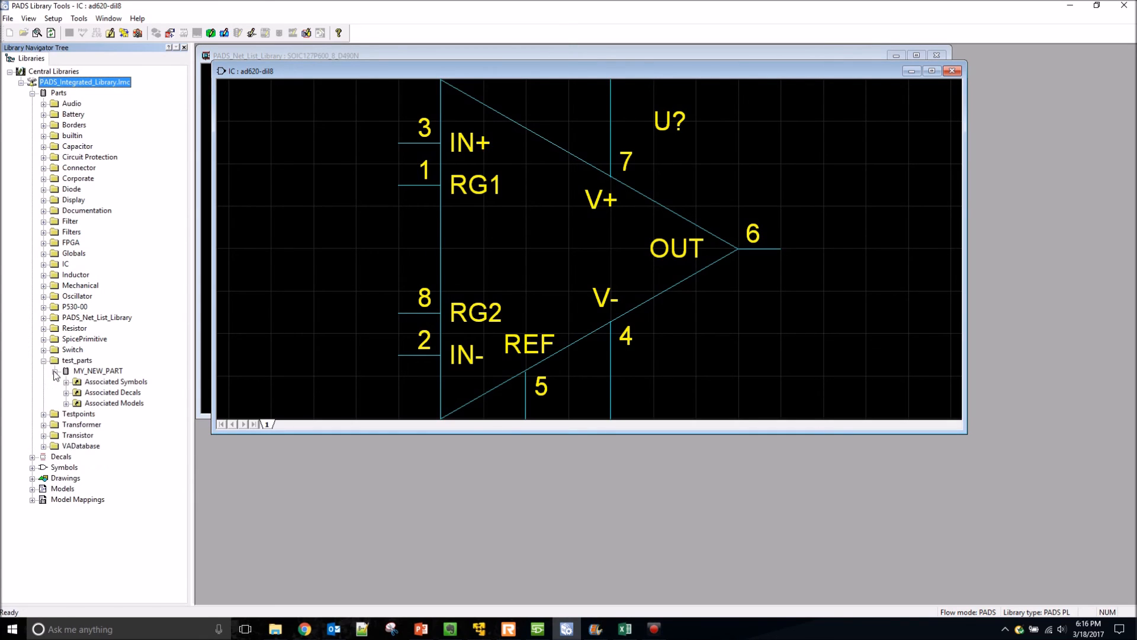
click(66, 382)
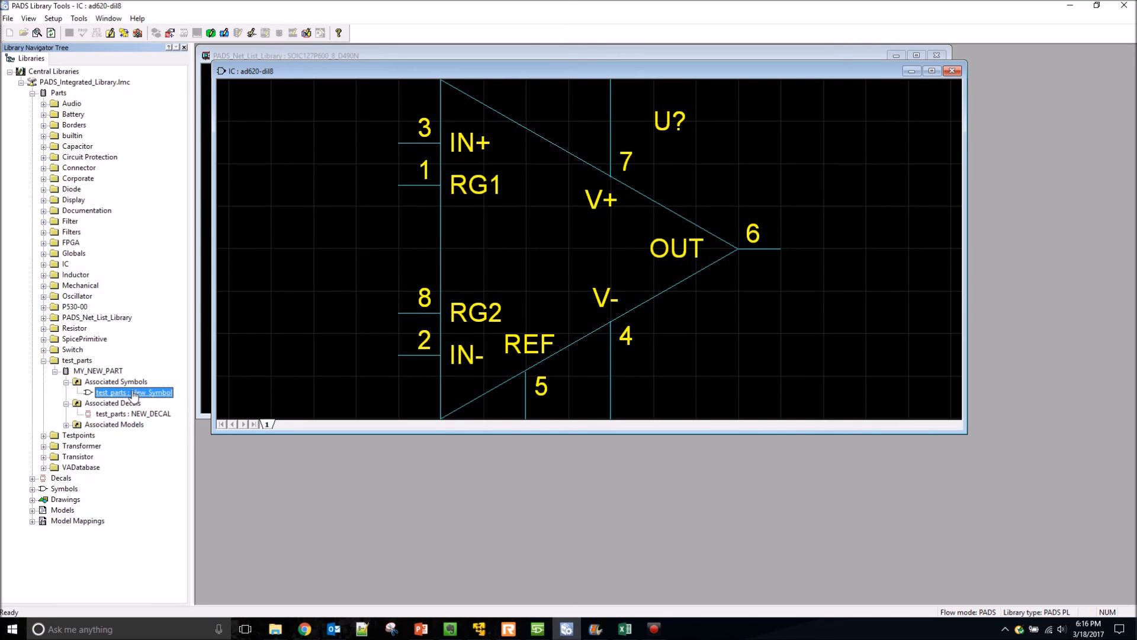
double_click(134, 392)
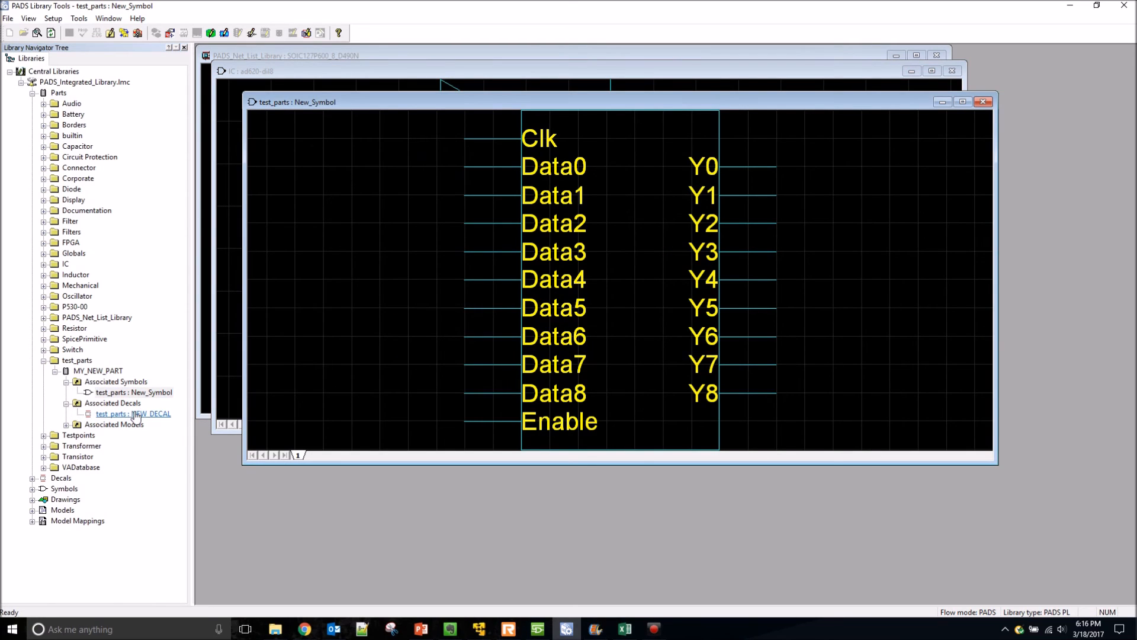
double_click(134, 413)
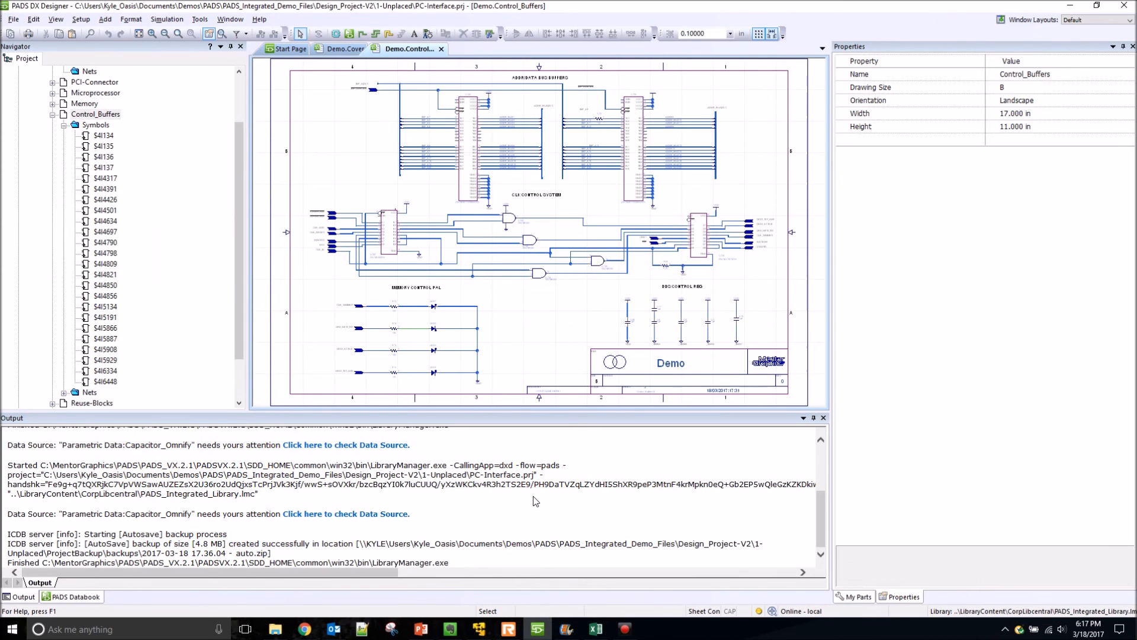
mouse_move(312, 195)
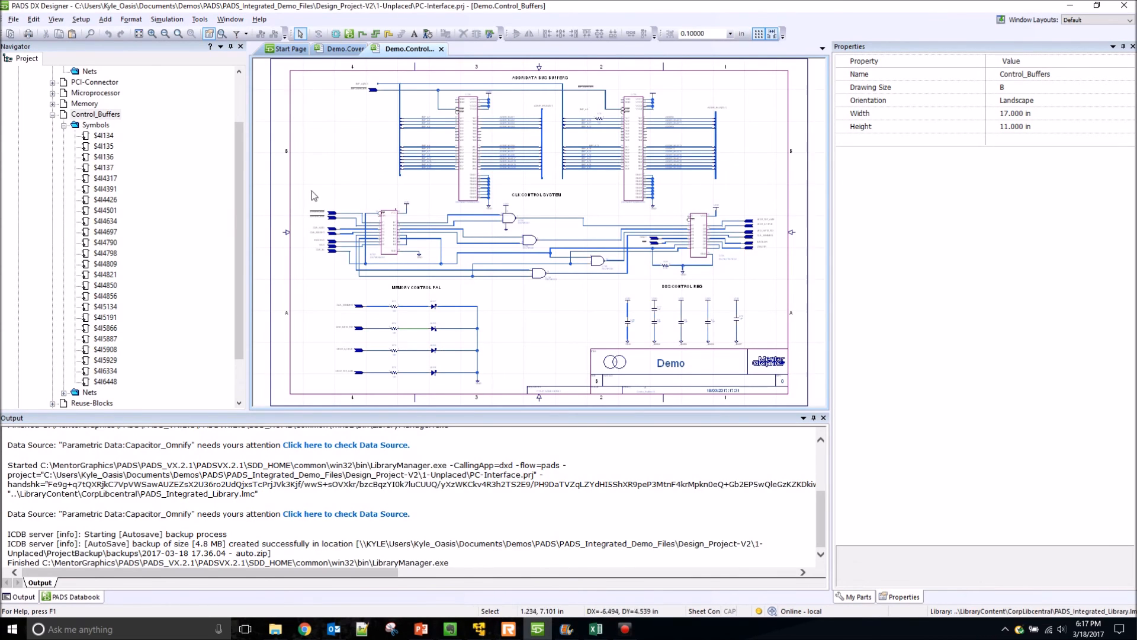
Step: Run Tools > Update Libraries to refresh the project's libraries
click(199, 19)
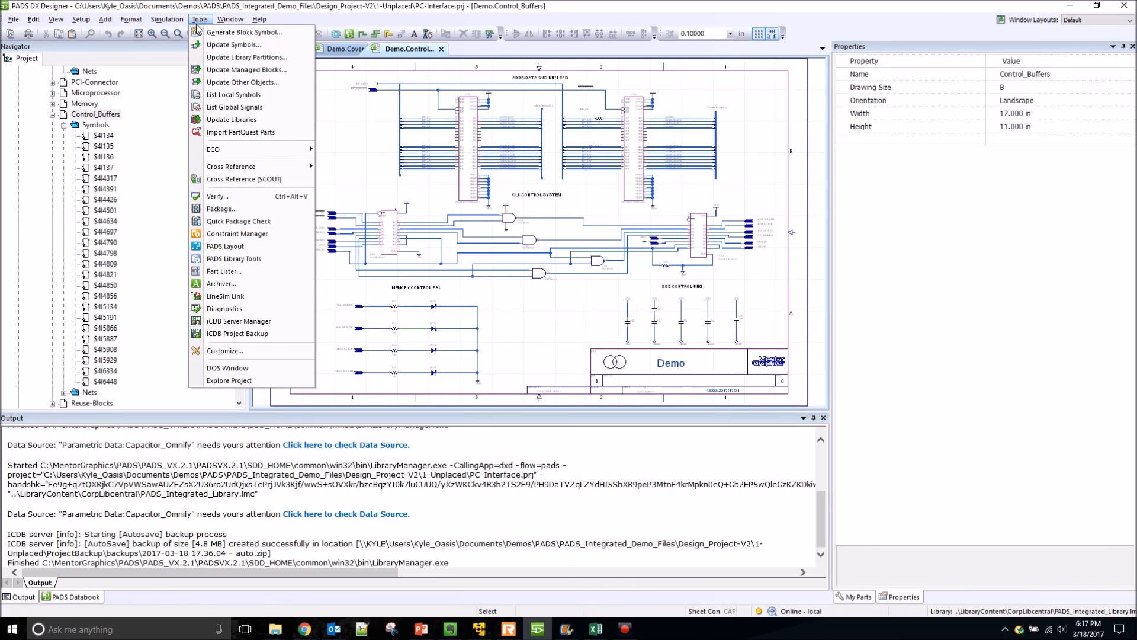
mouse_move(232, 119)
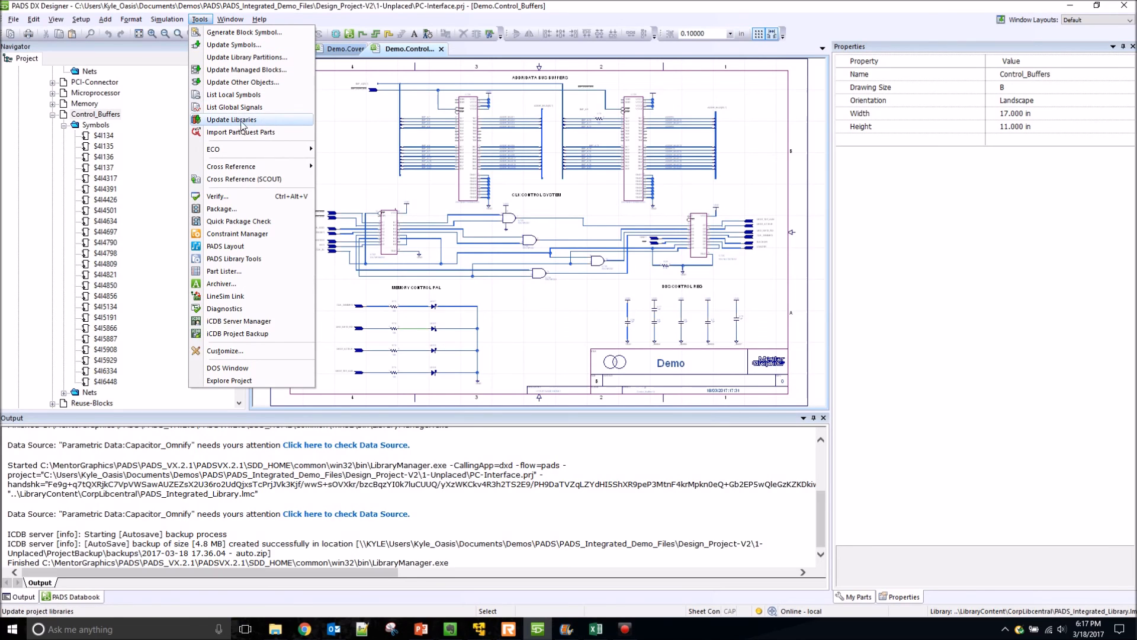
click(231, 118)
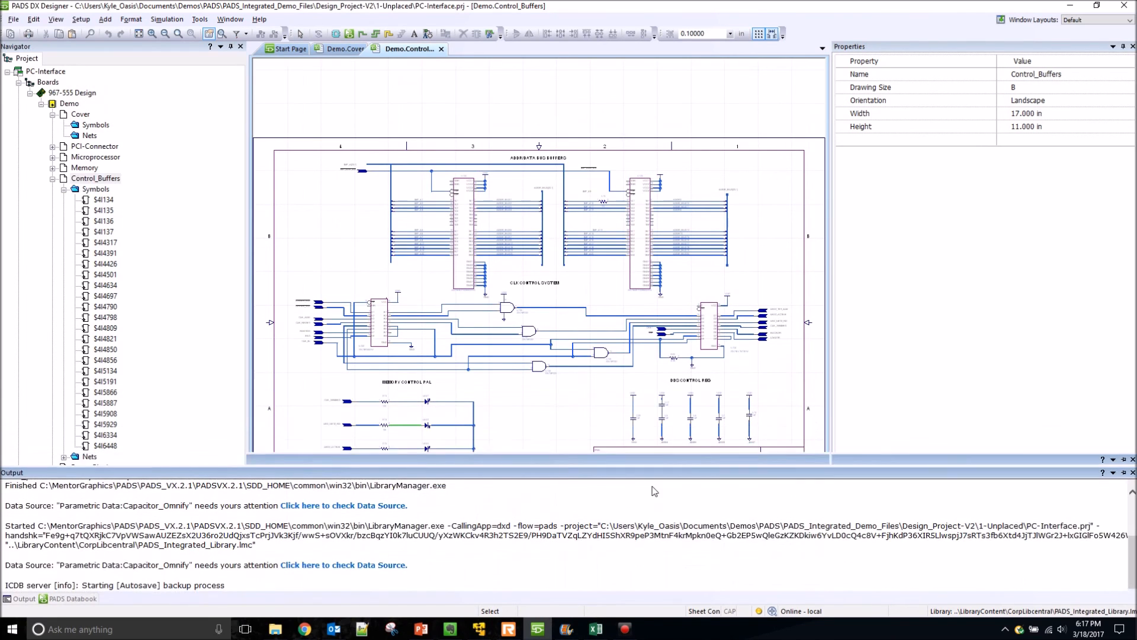
Step: Place MY_NEW_PART from the PADS Databook test_parts partition near the right edge of the Control_Buffers sheet
click(69, 599)
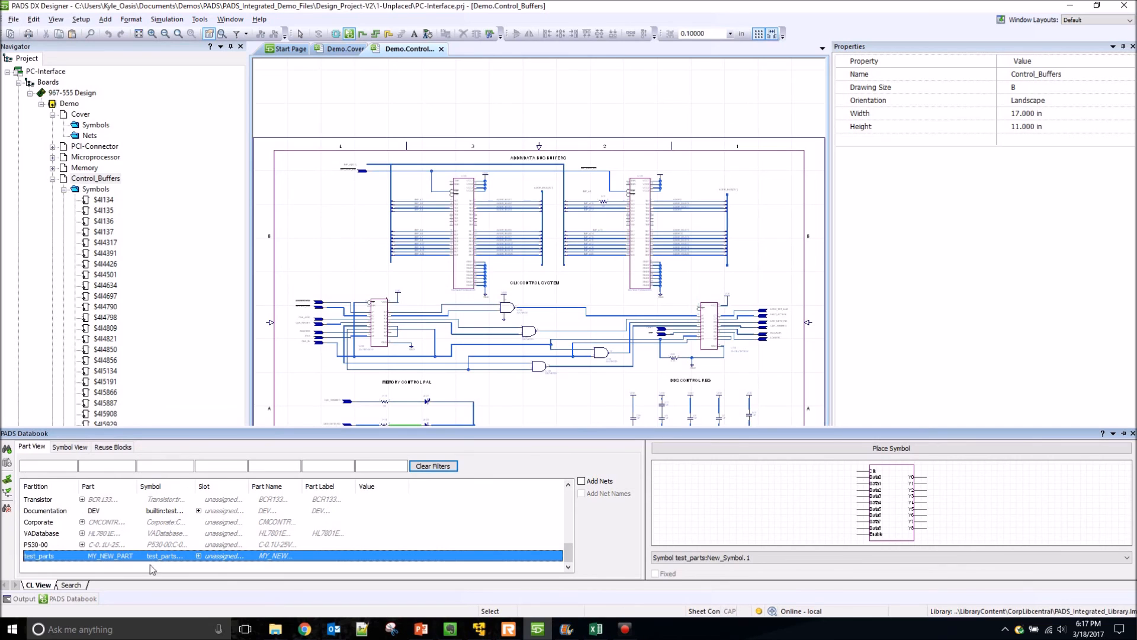
mouse_move(895, 510)
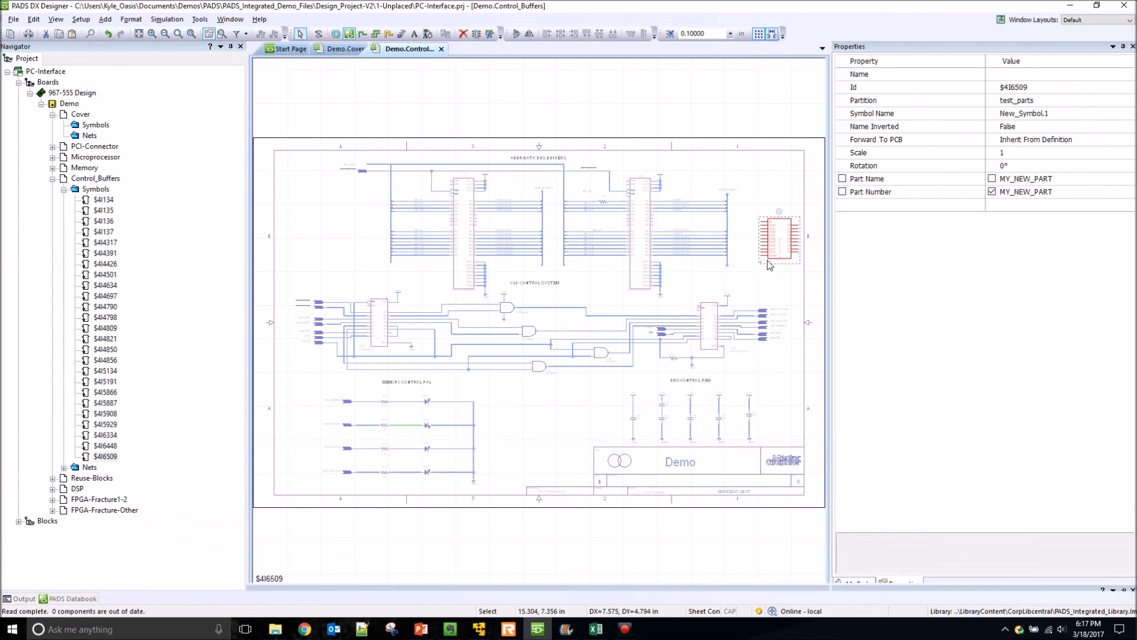
click(780, 240)
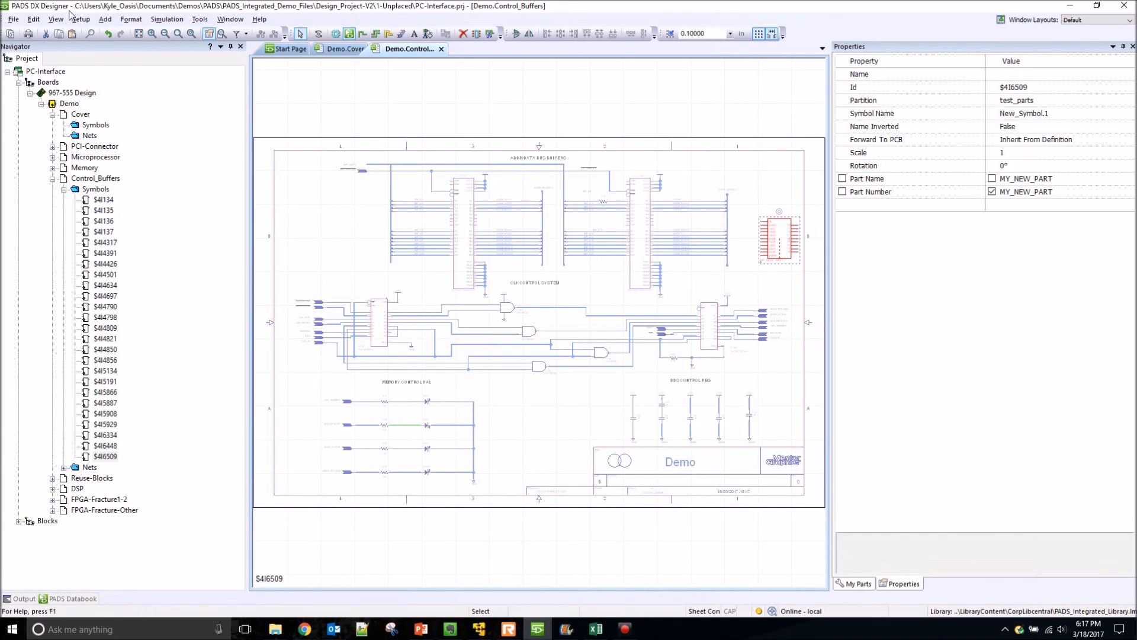
Step: Show the PADS Decal Preview of the 20-pin dual footprint and move it next to the properties pane
click(56, 19)
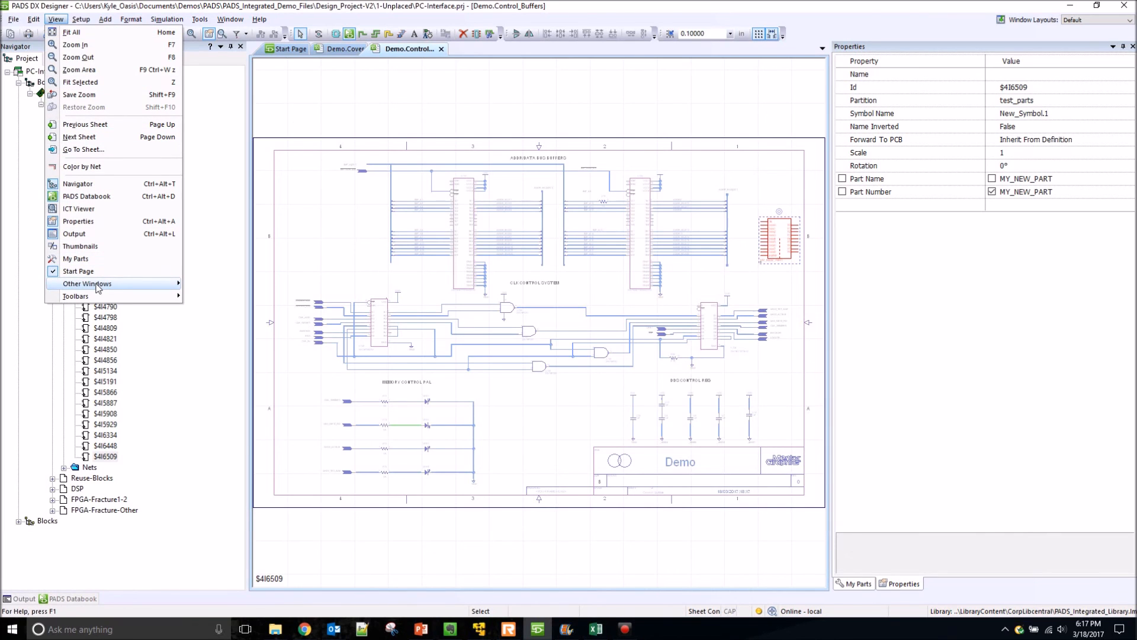
mouse_move(87, 283)
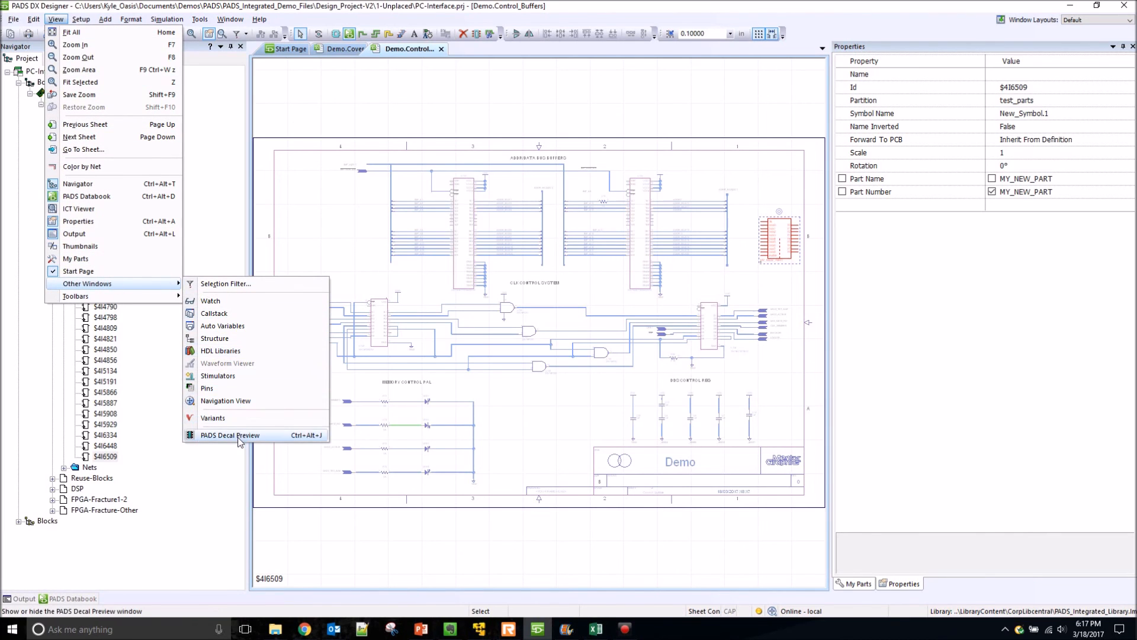
click(230, 435)
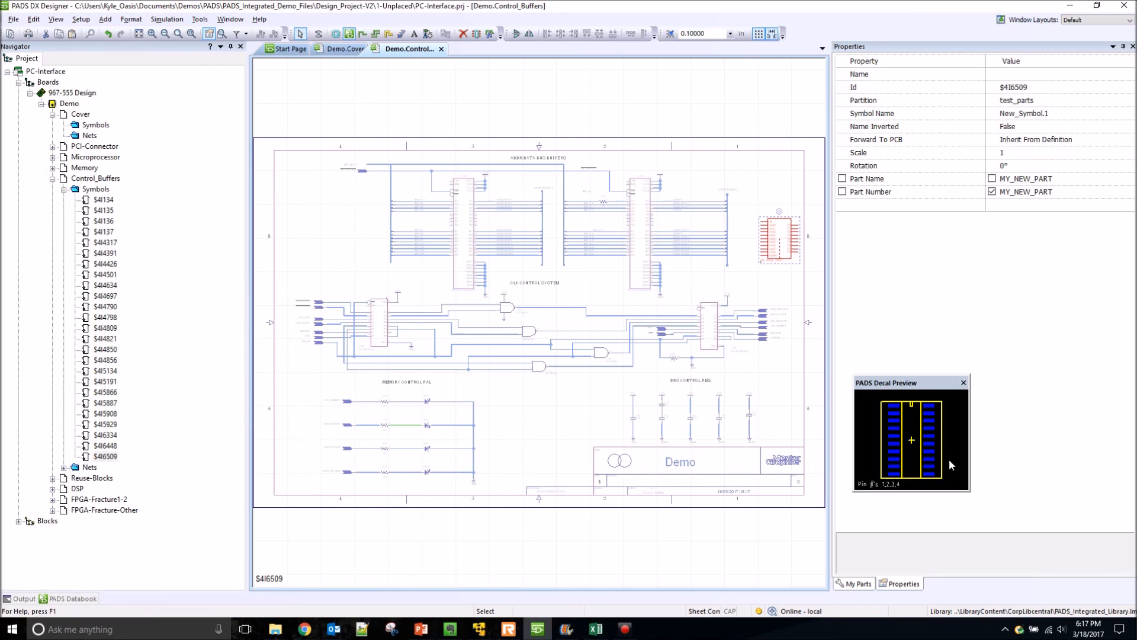
drag(910, 383, 887, 285)
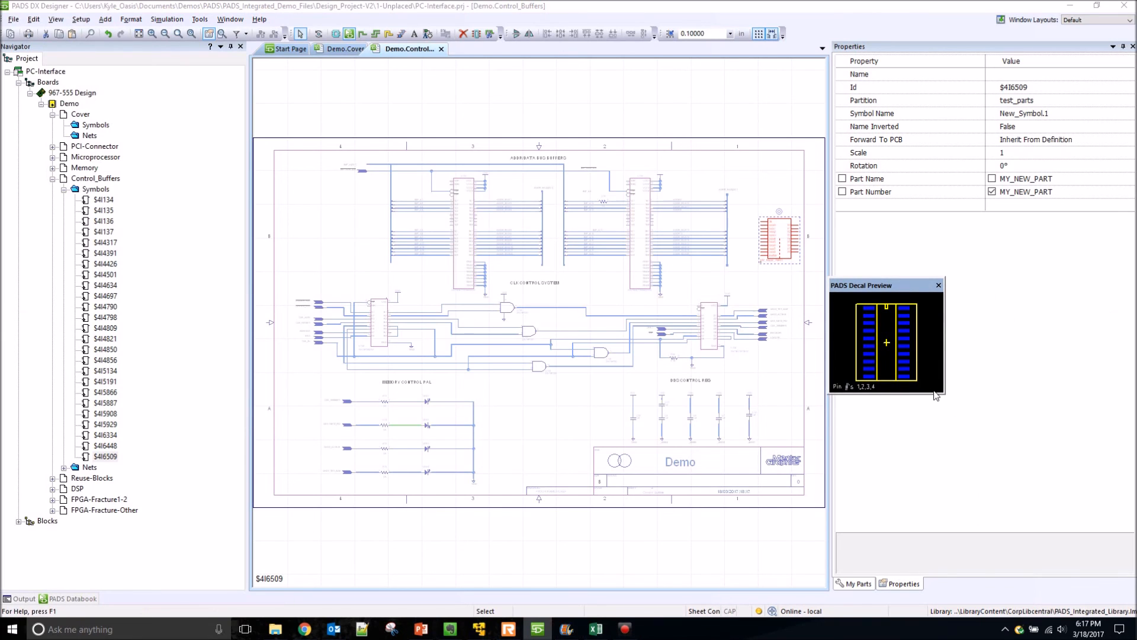